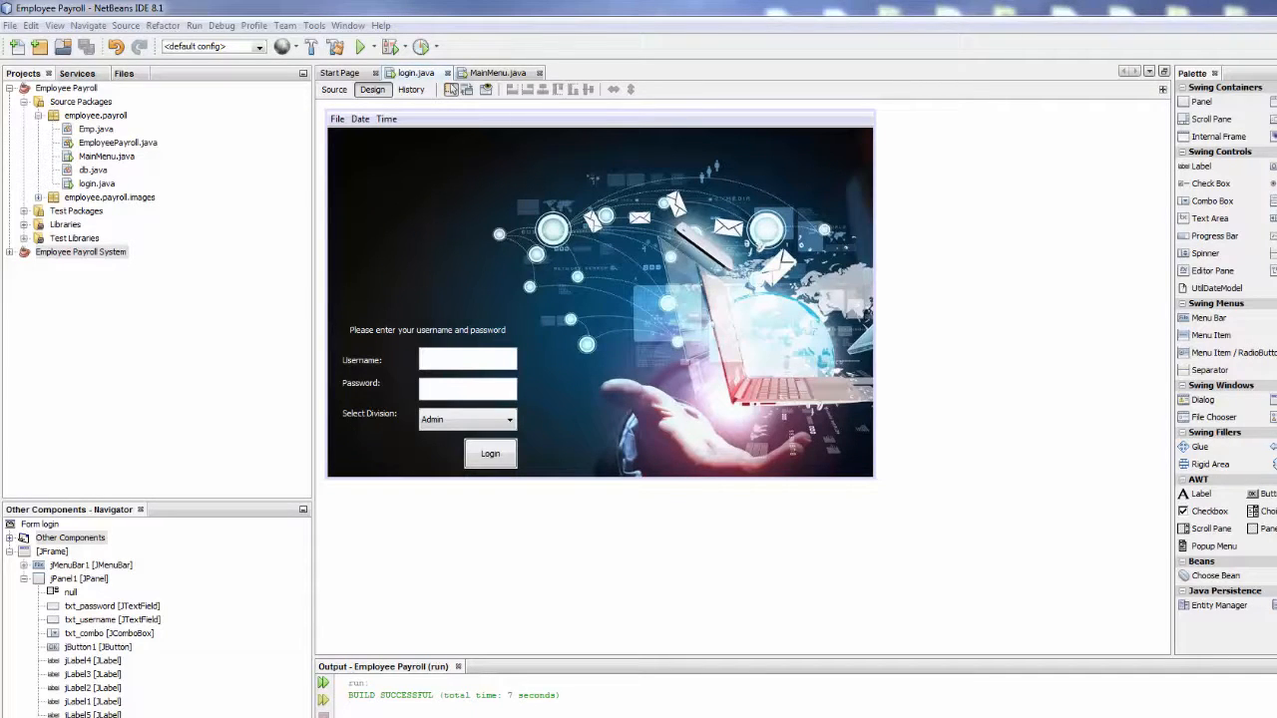
mouse_move(491, 167)
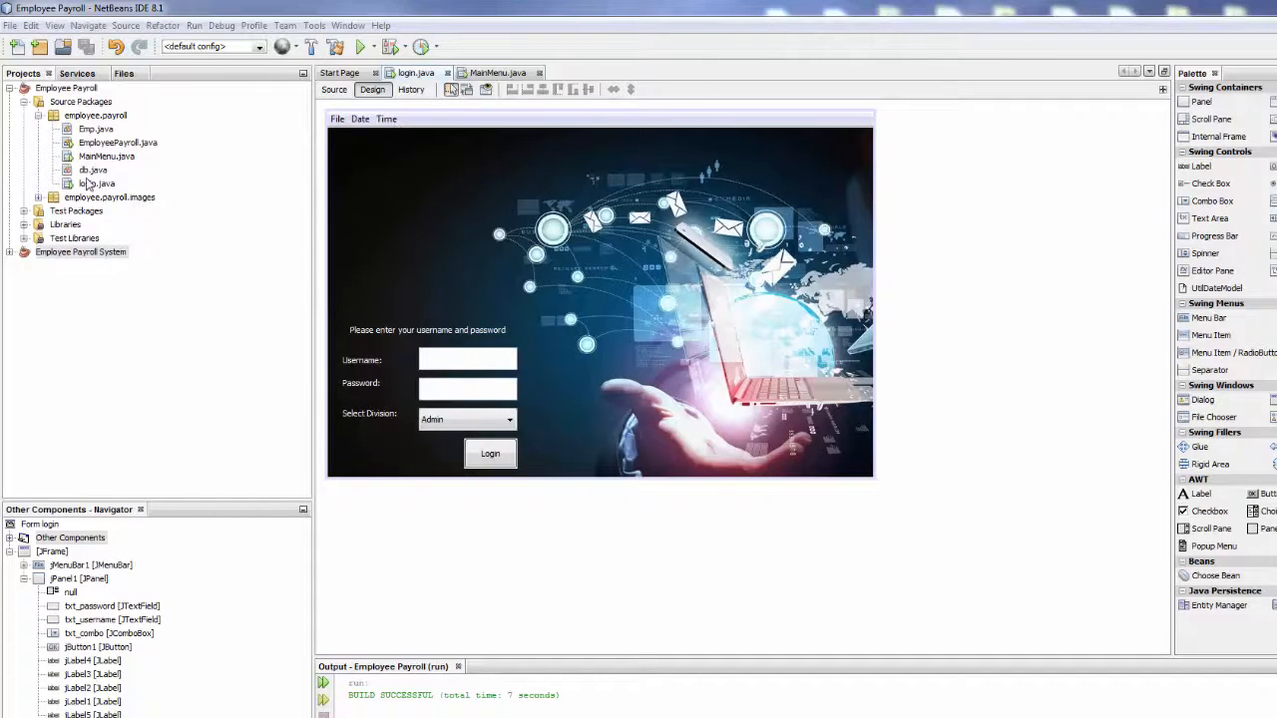
Step: Review the login and MainMenu form designs, then show the login form's source code
left_click(96, 183)
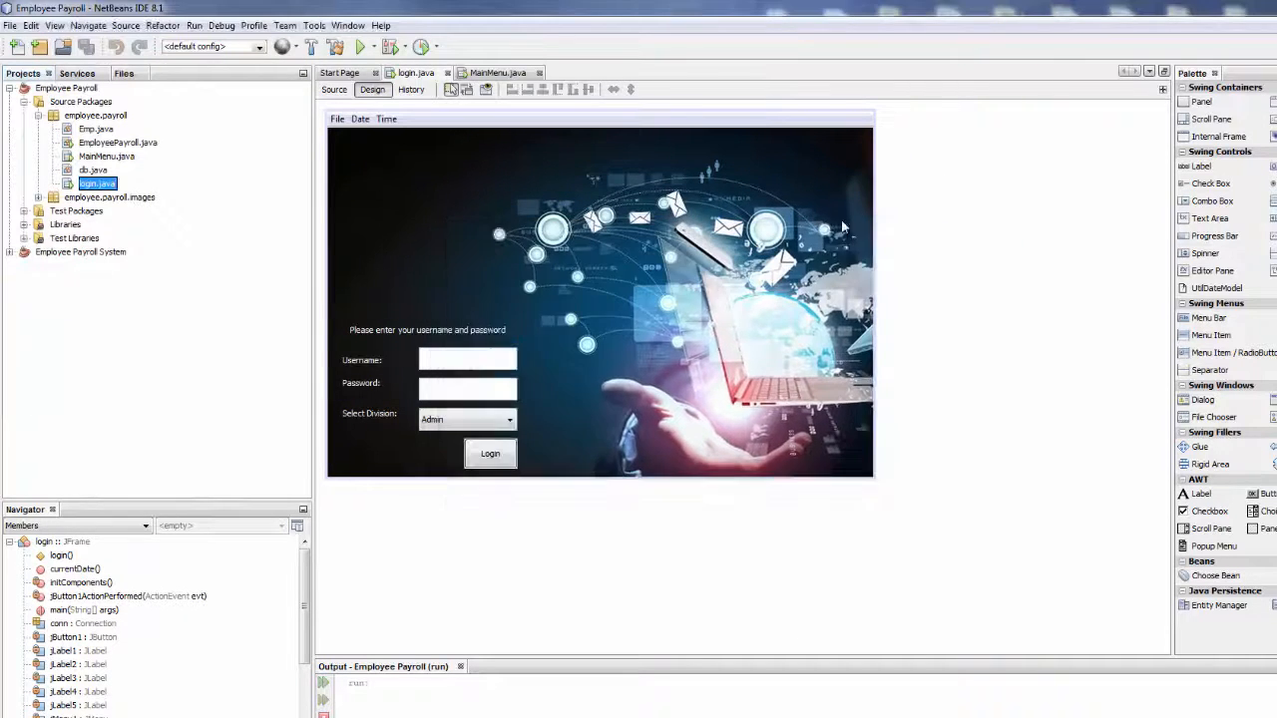
left_click(497, 72)
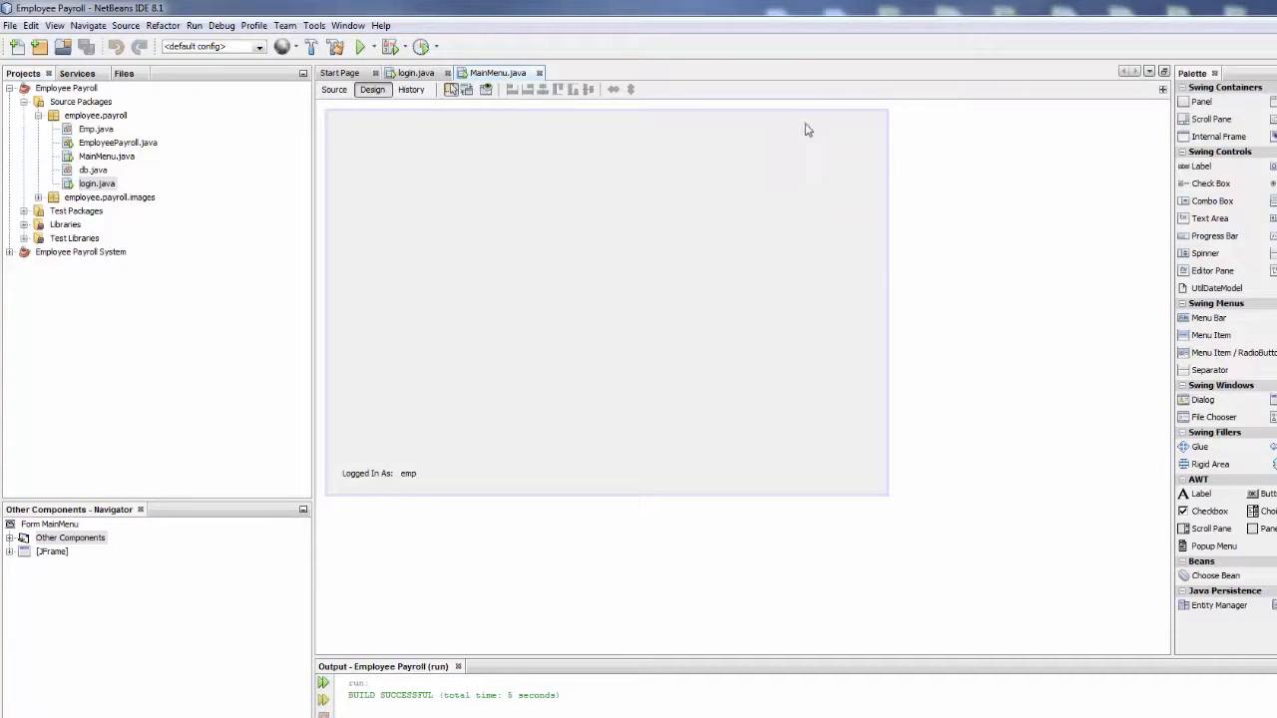
mouse_move(844, 149)
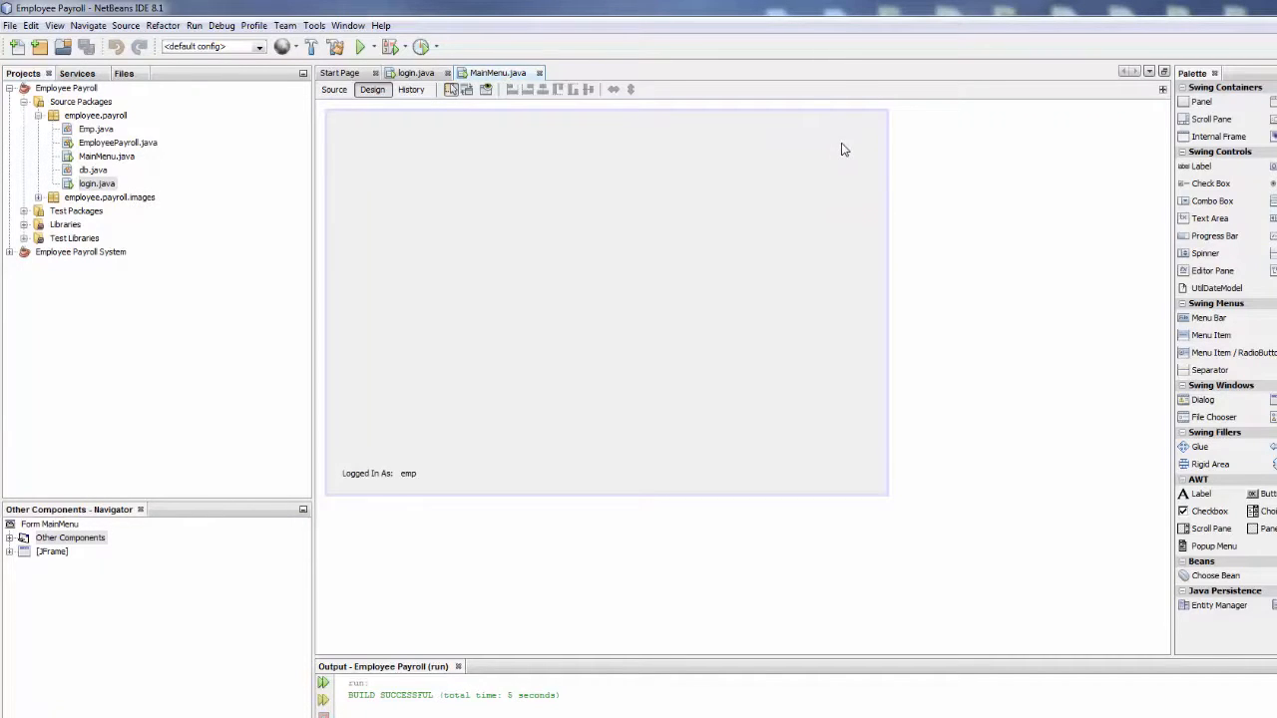
mouse_move(662, 104)
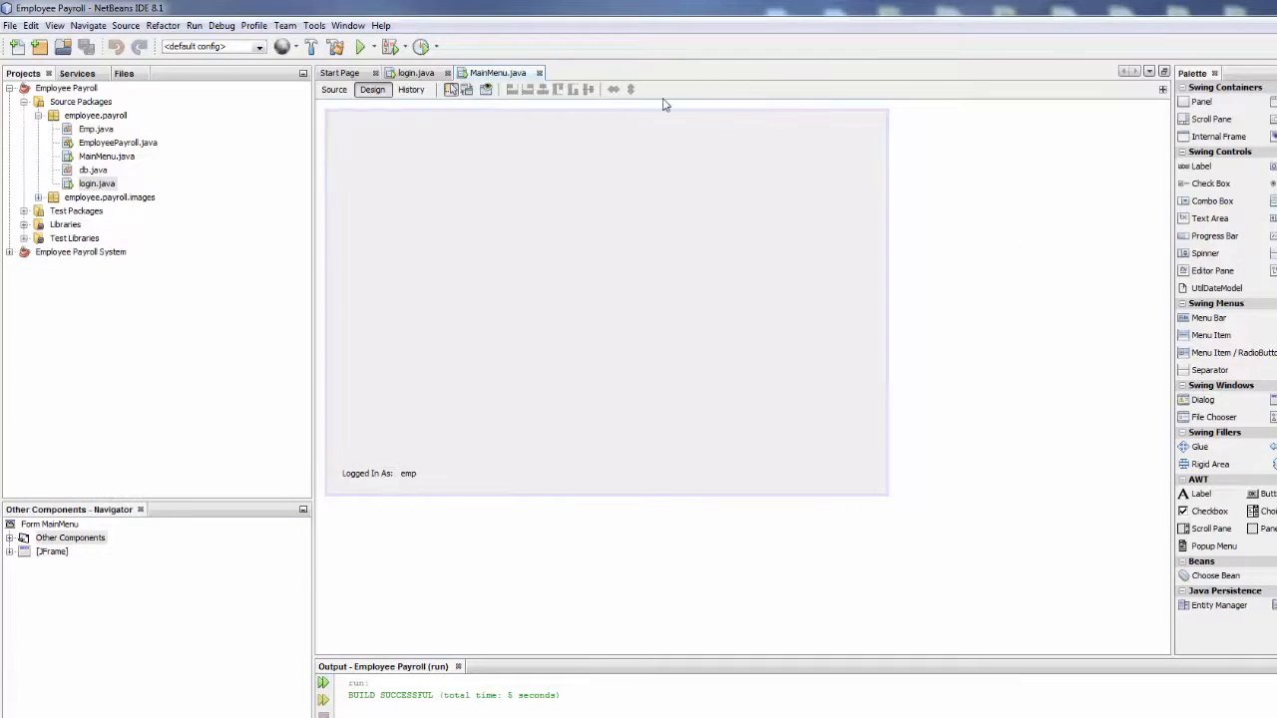
left_click(415, 72)
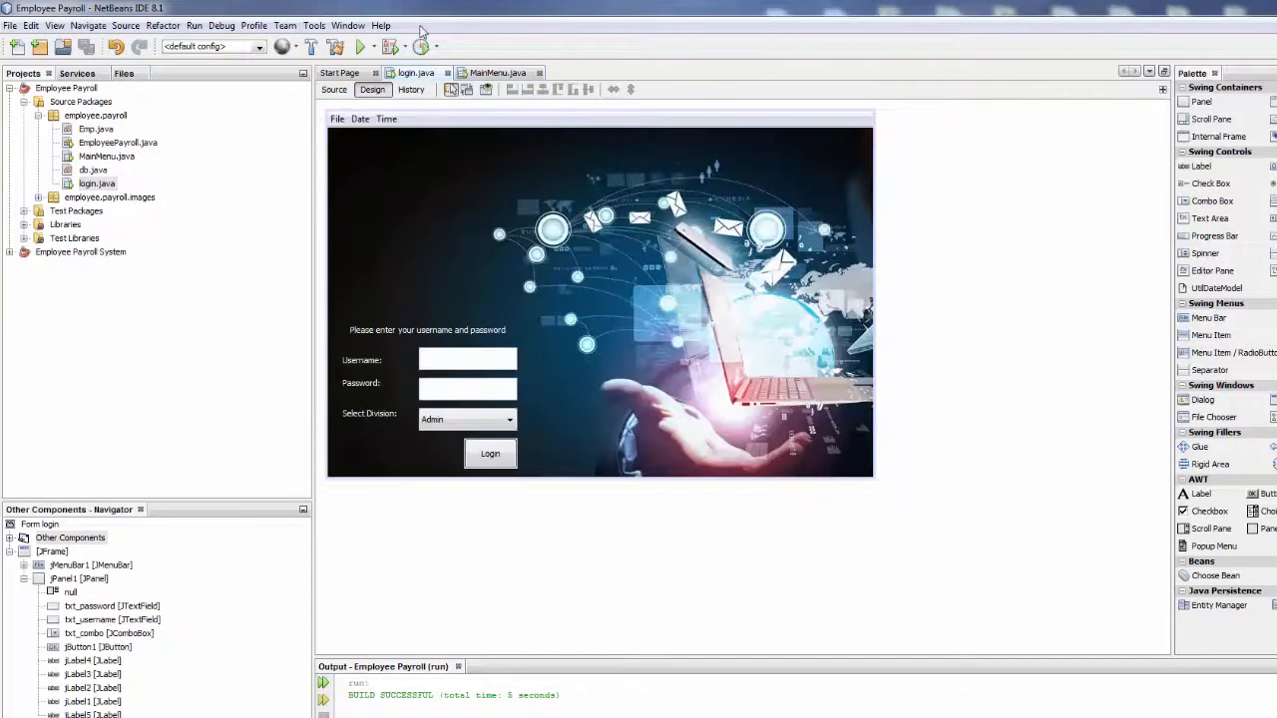
mouse_move(395, 195)
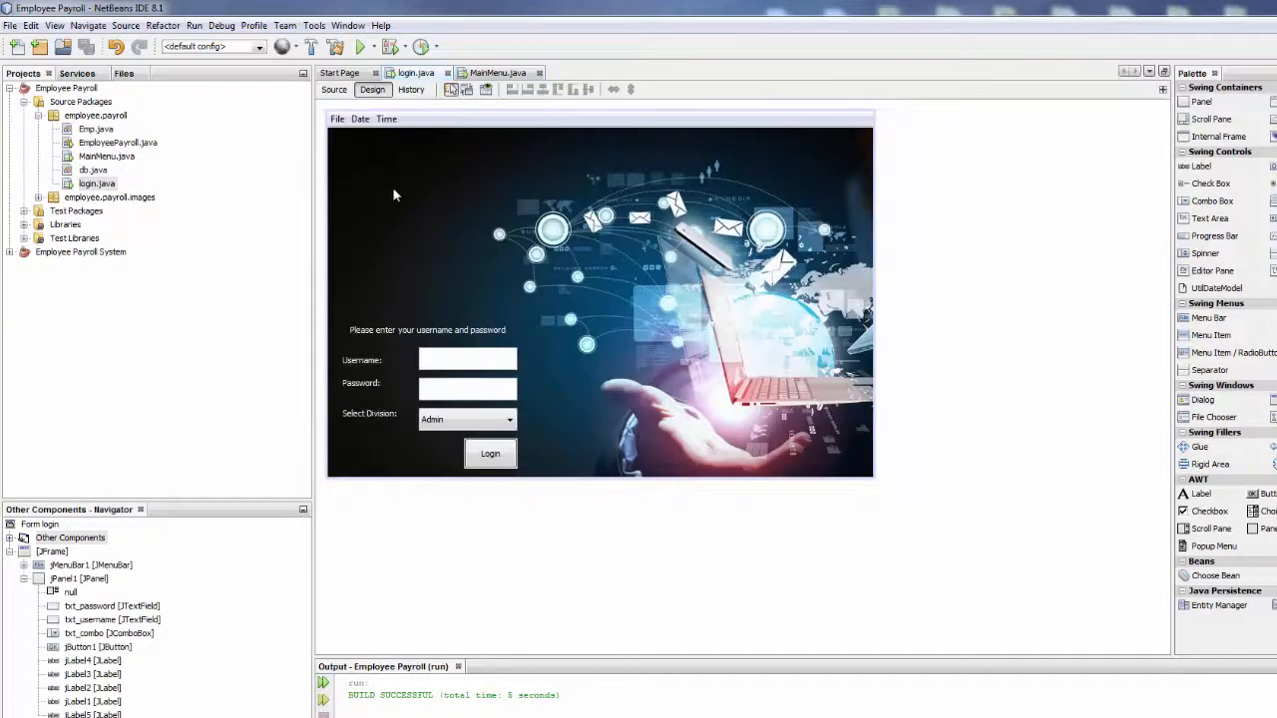
left_click(336, 89)
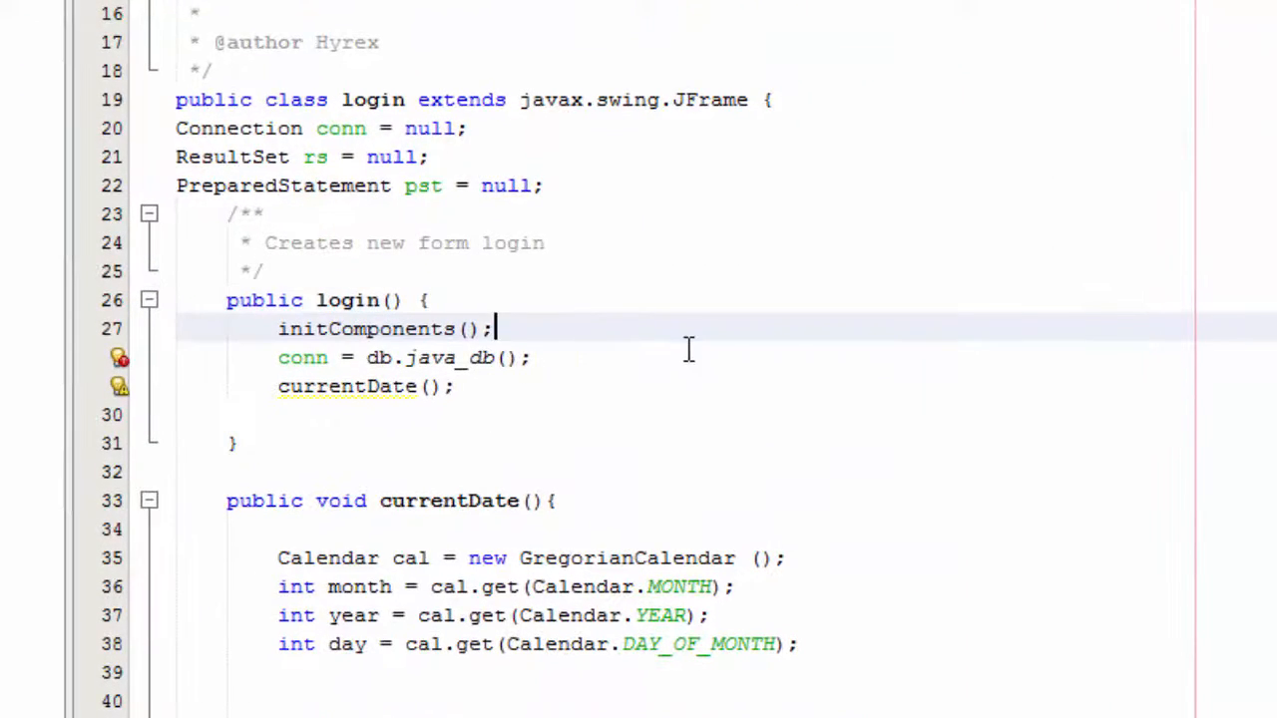
Step: After initComponents(), add Toolkit toolkit = getToolkit(); and Dimension size = toolkit.getScreenSize();
key("Enter")
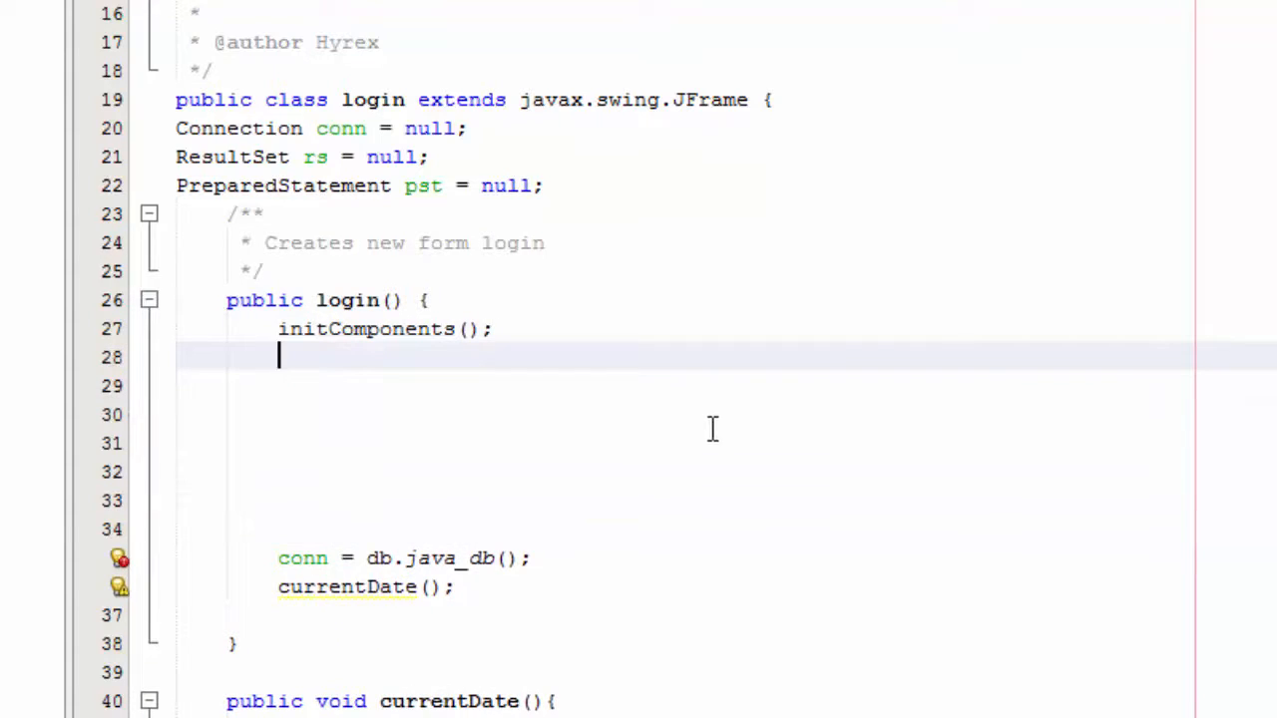
type("Tool")
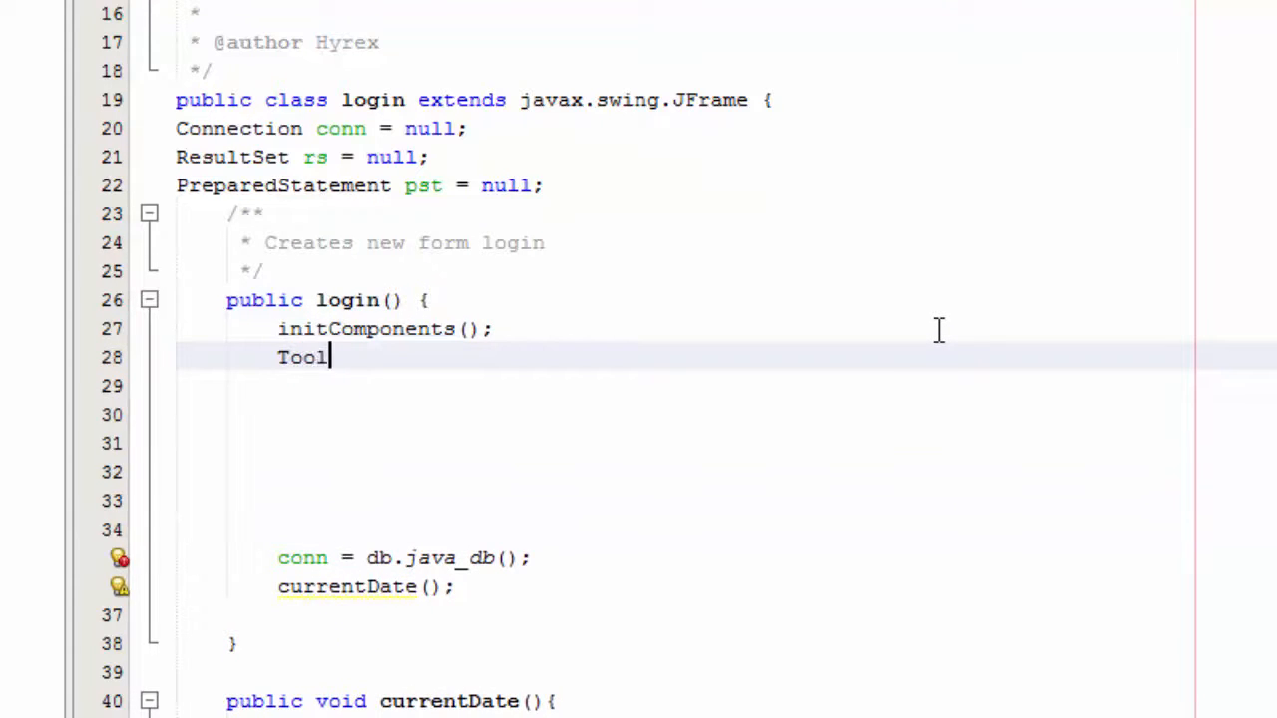
type("Ki")
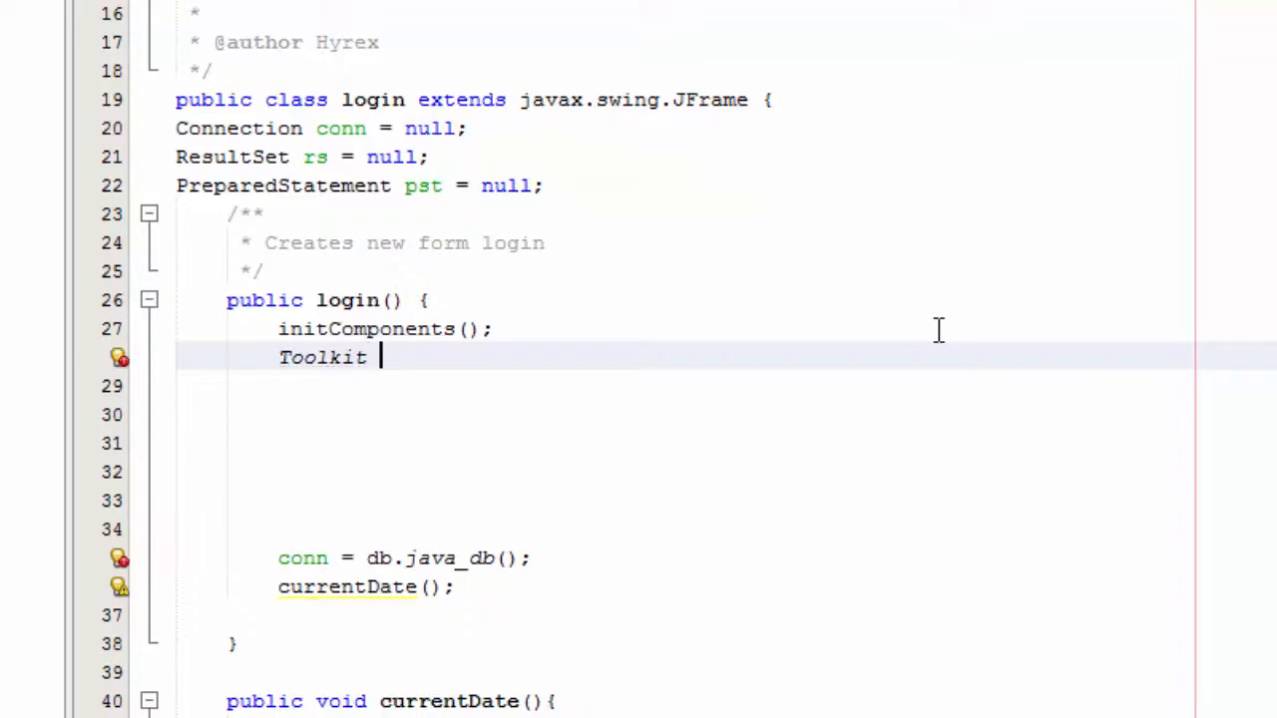
type("toolkit = ge")
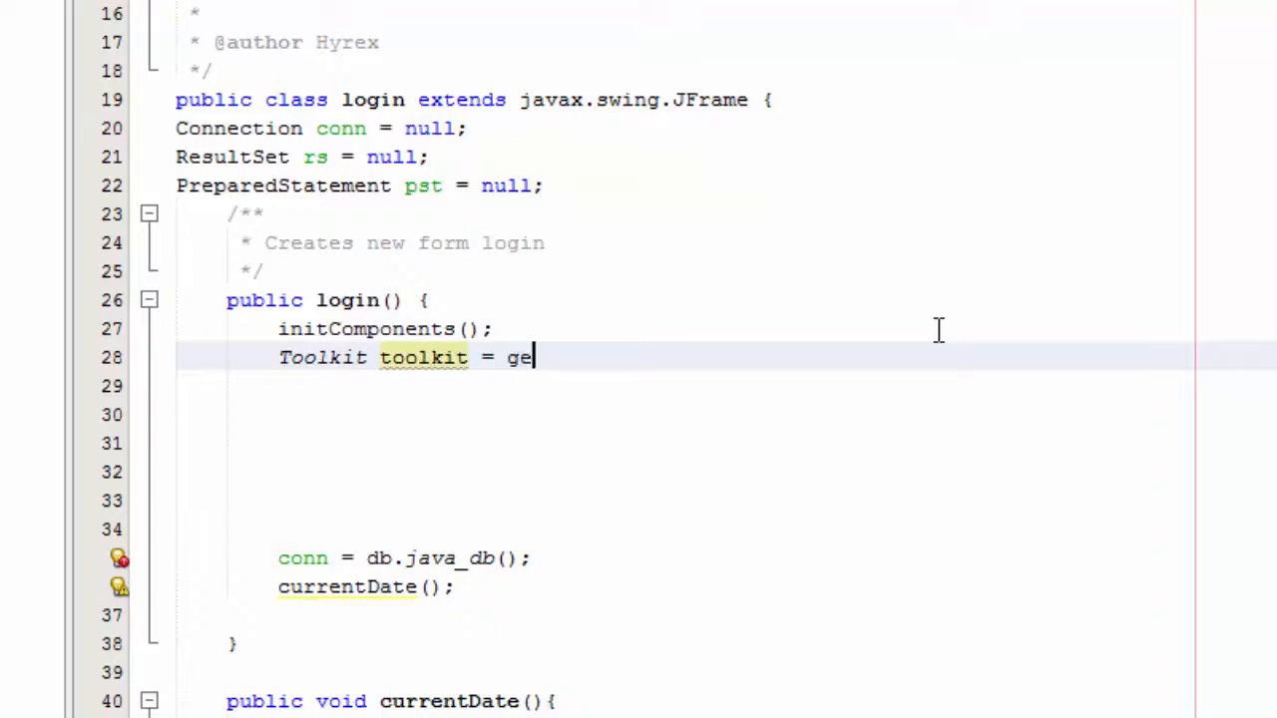
type("tToolki")
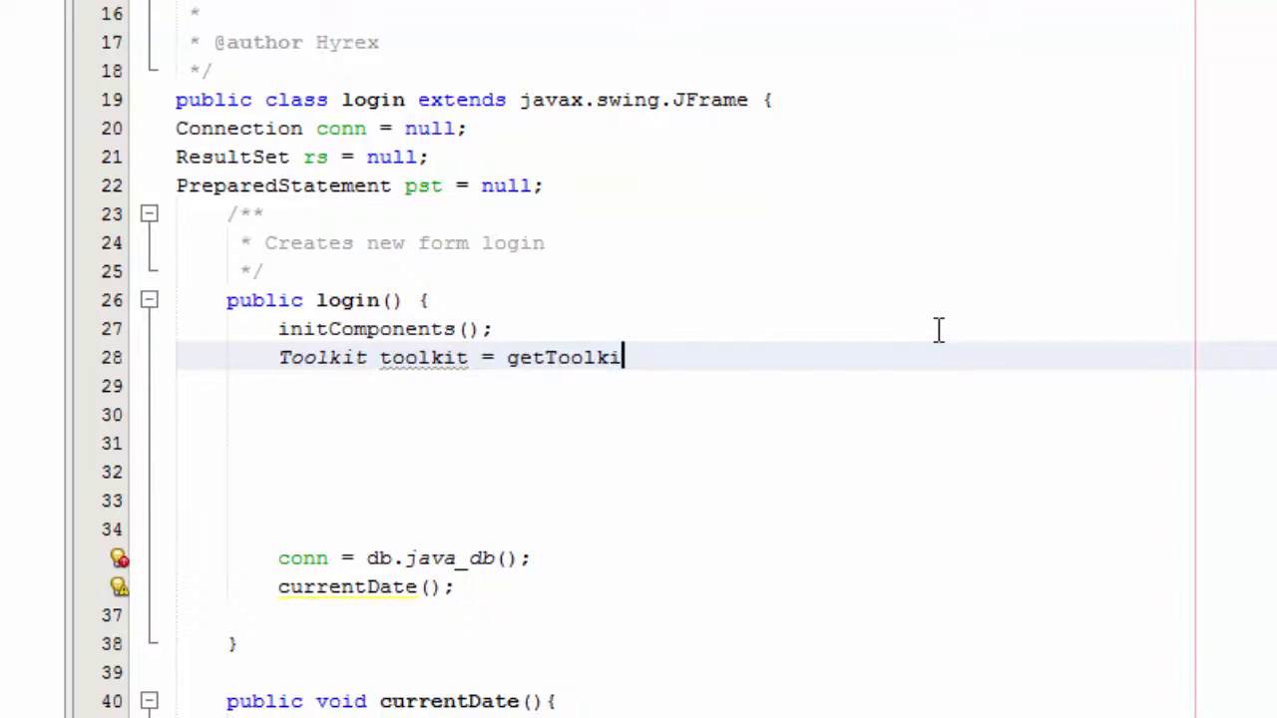
type("t();")
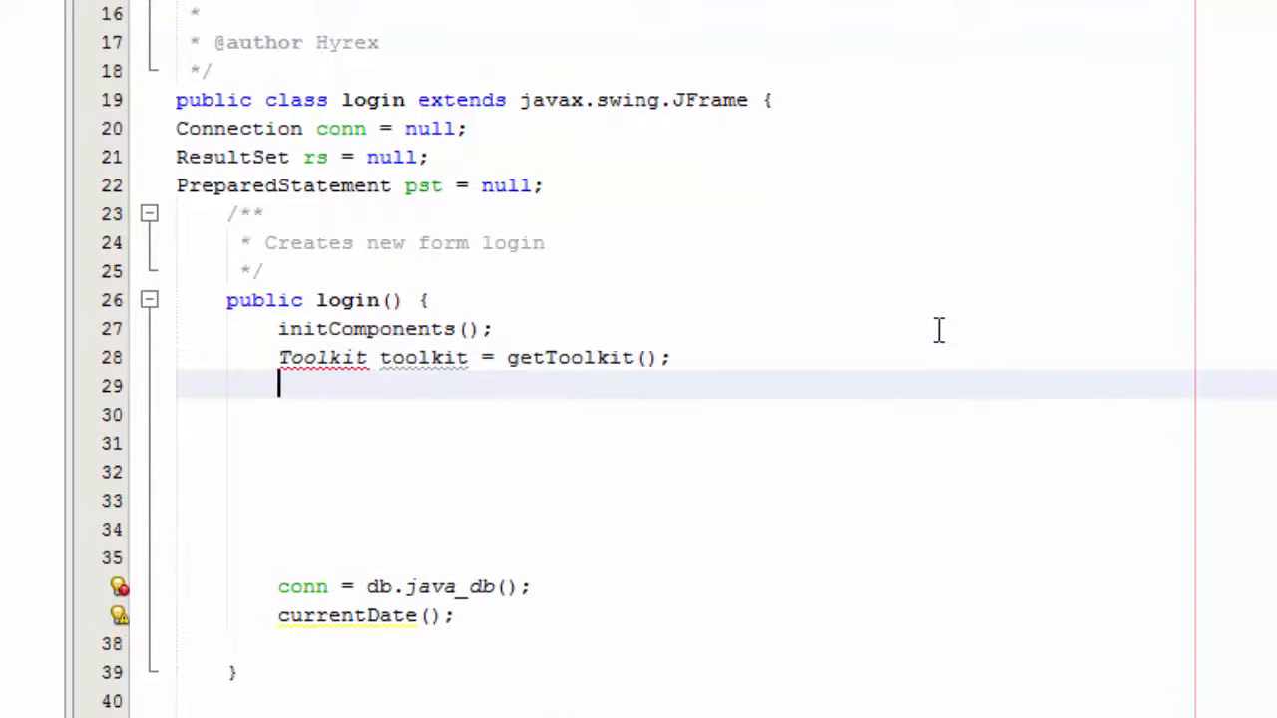
type("Dimension siz")
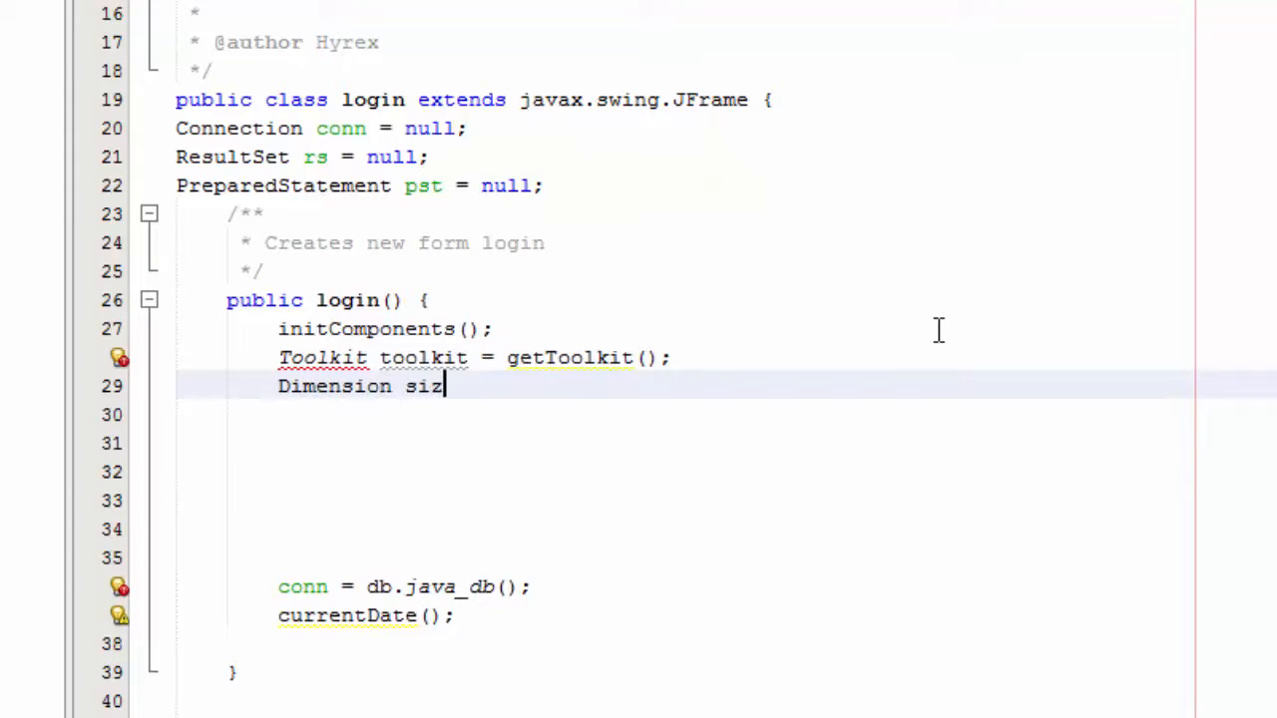
type("e = toolkit.get")
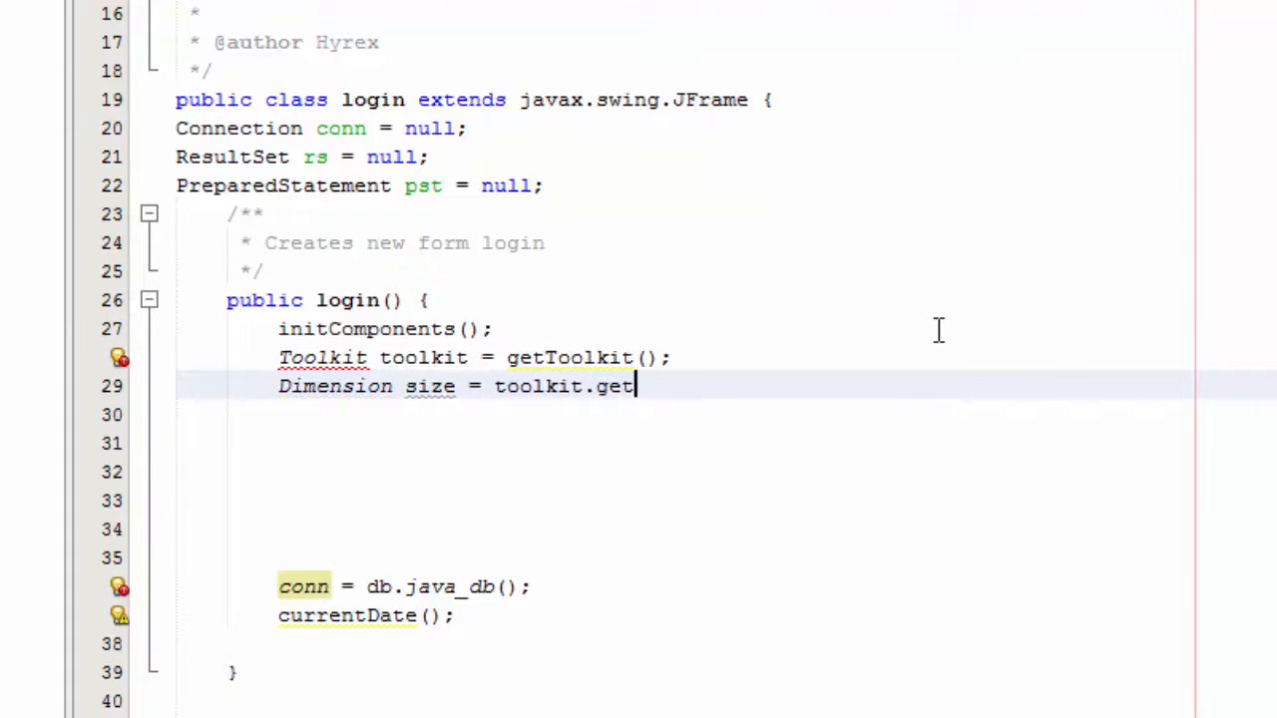
type("Screen")
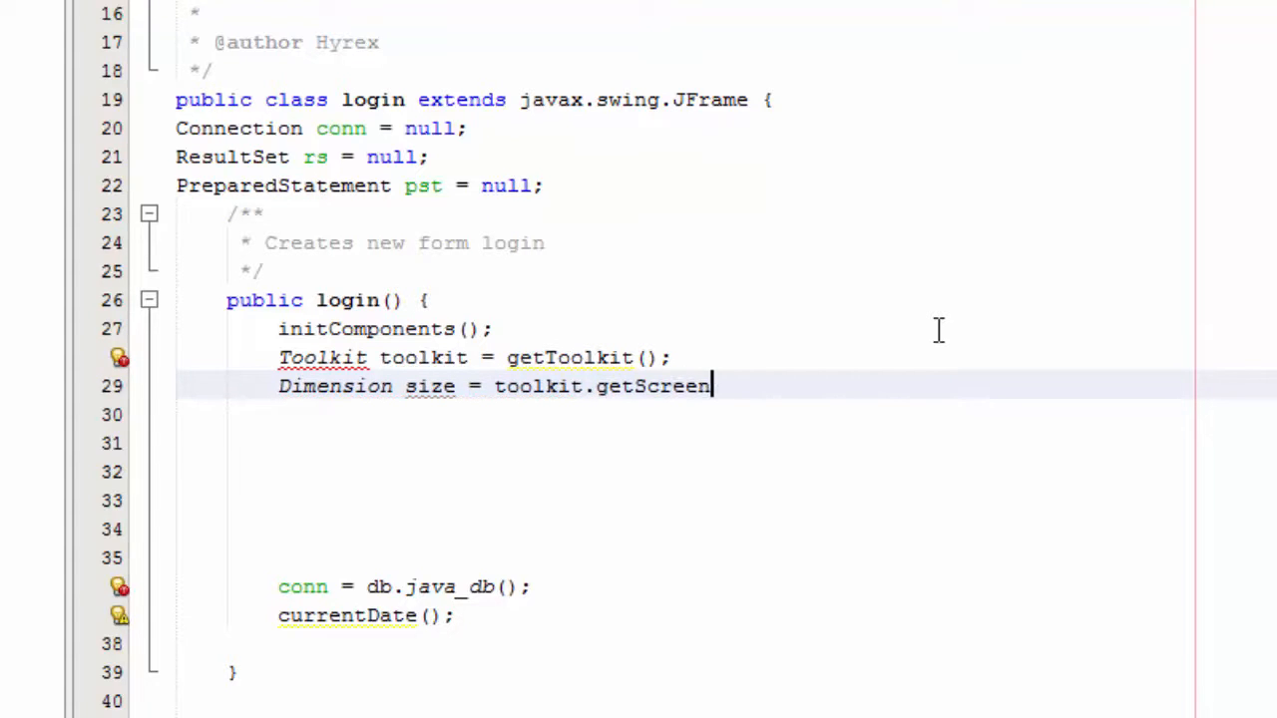
type("Size();")
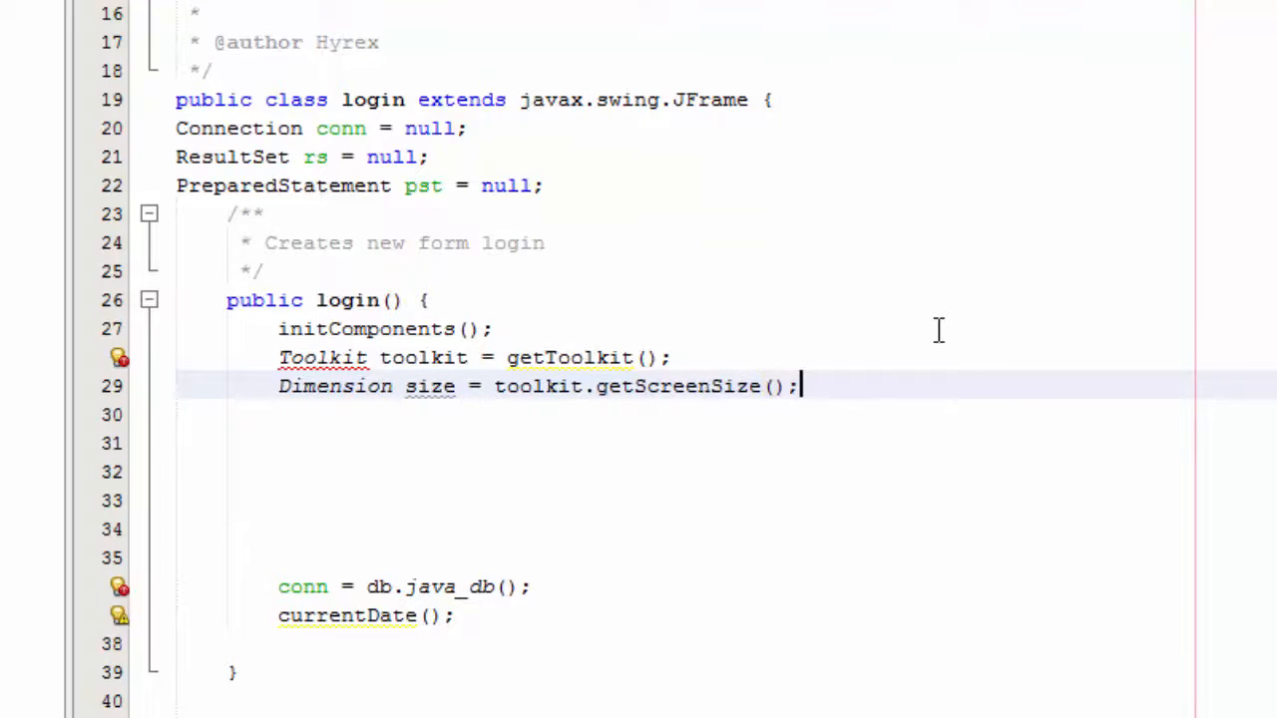
Step: Add setLocation(size.width/2 - getWidth()/2, size.height/2 - getHeight()/2); to centre the login window
type("setLocation(s")
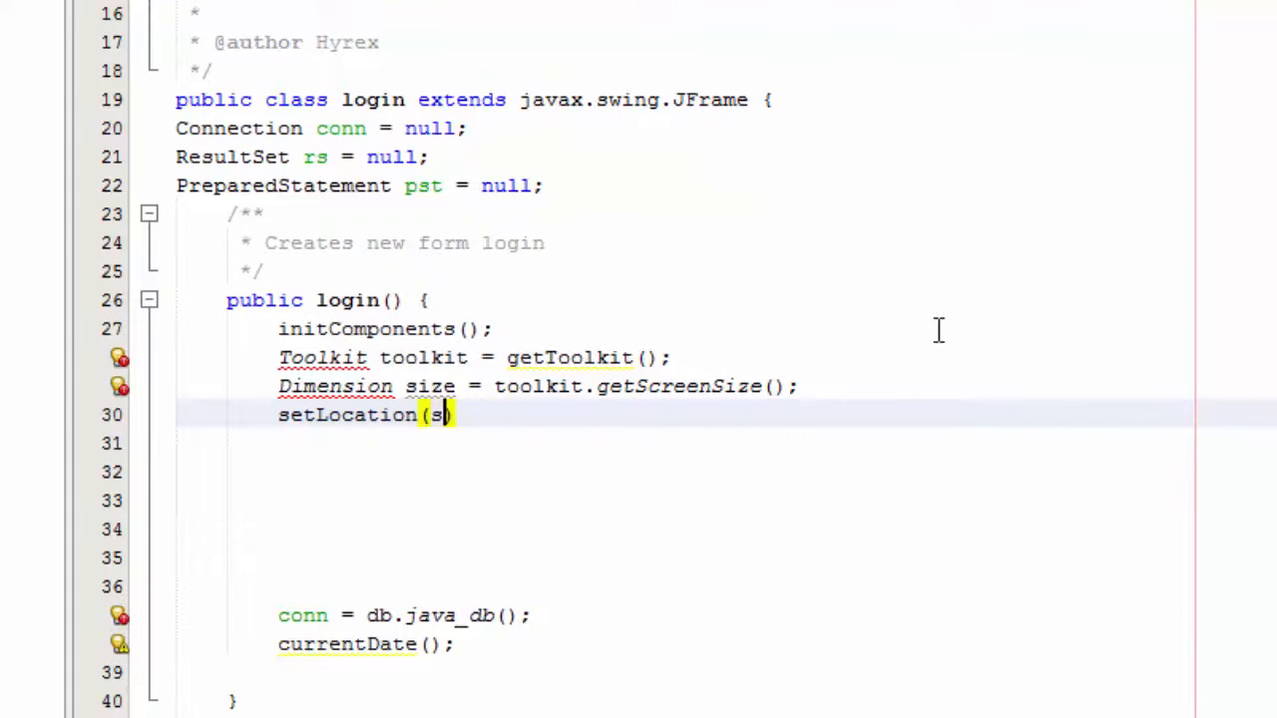
type("ize.w")
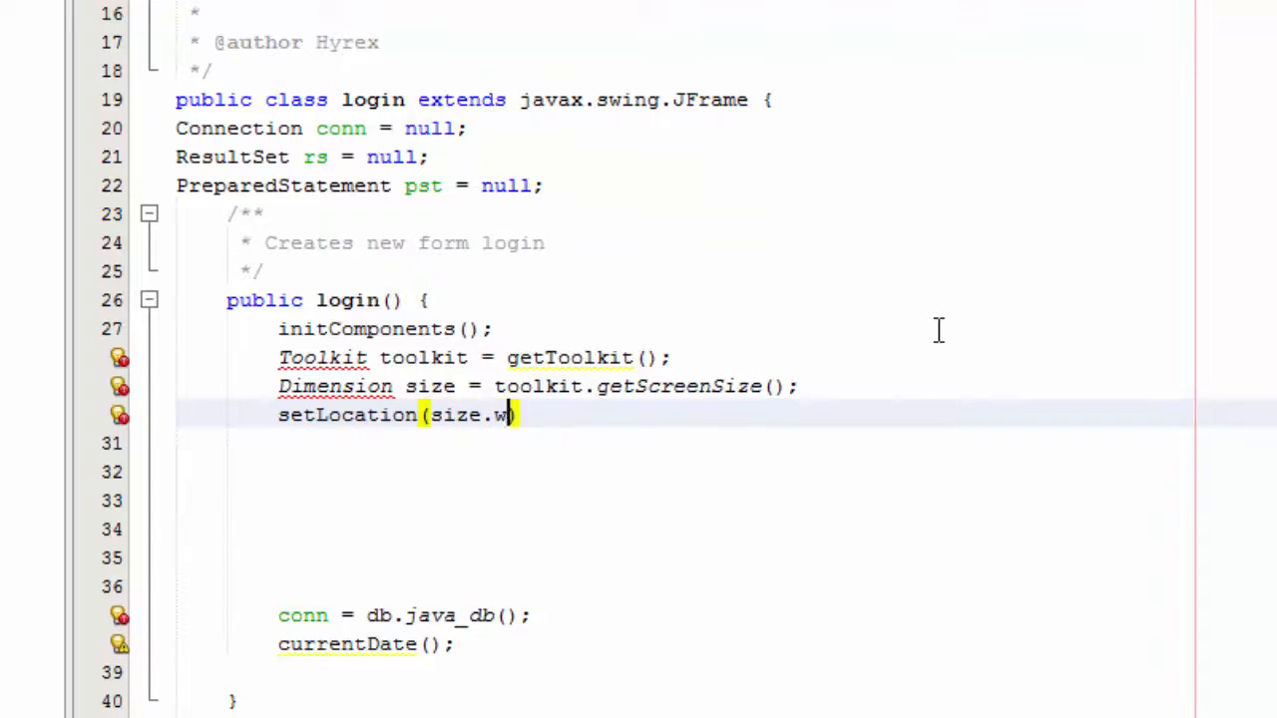
type("idth/")
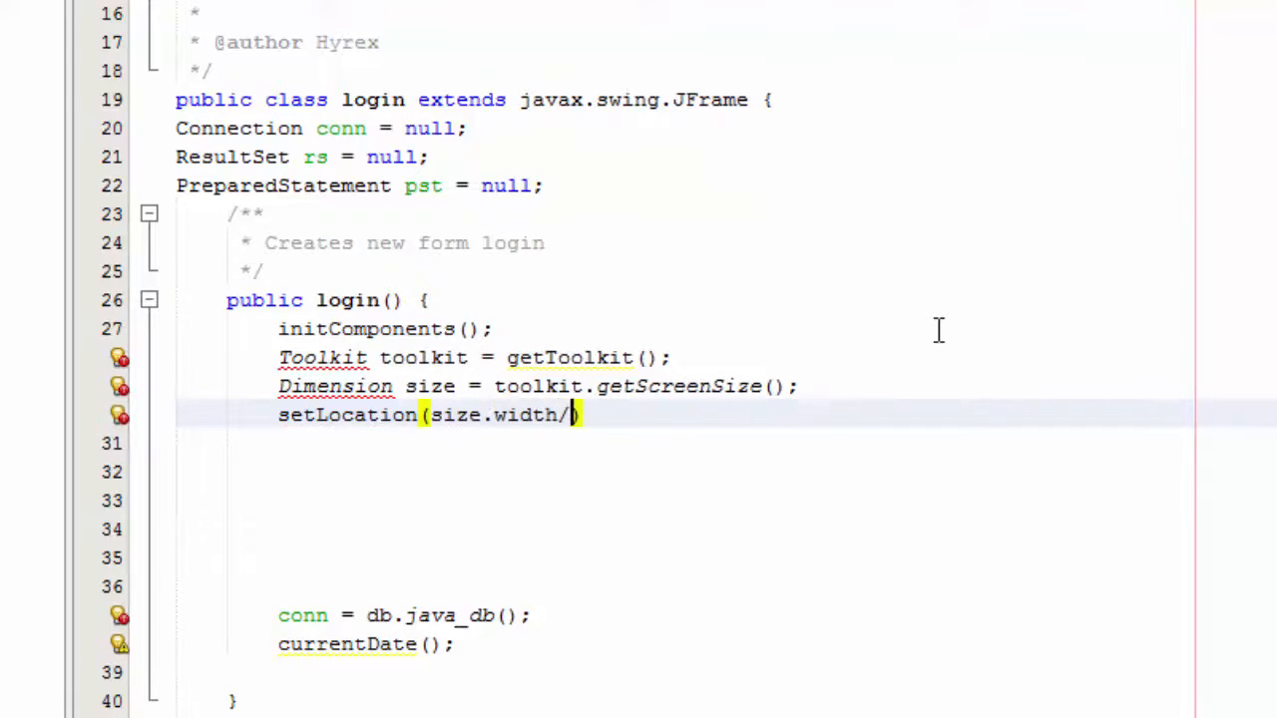
type("2 - get")
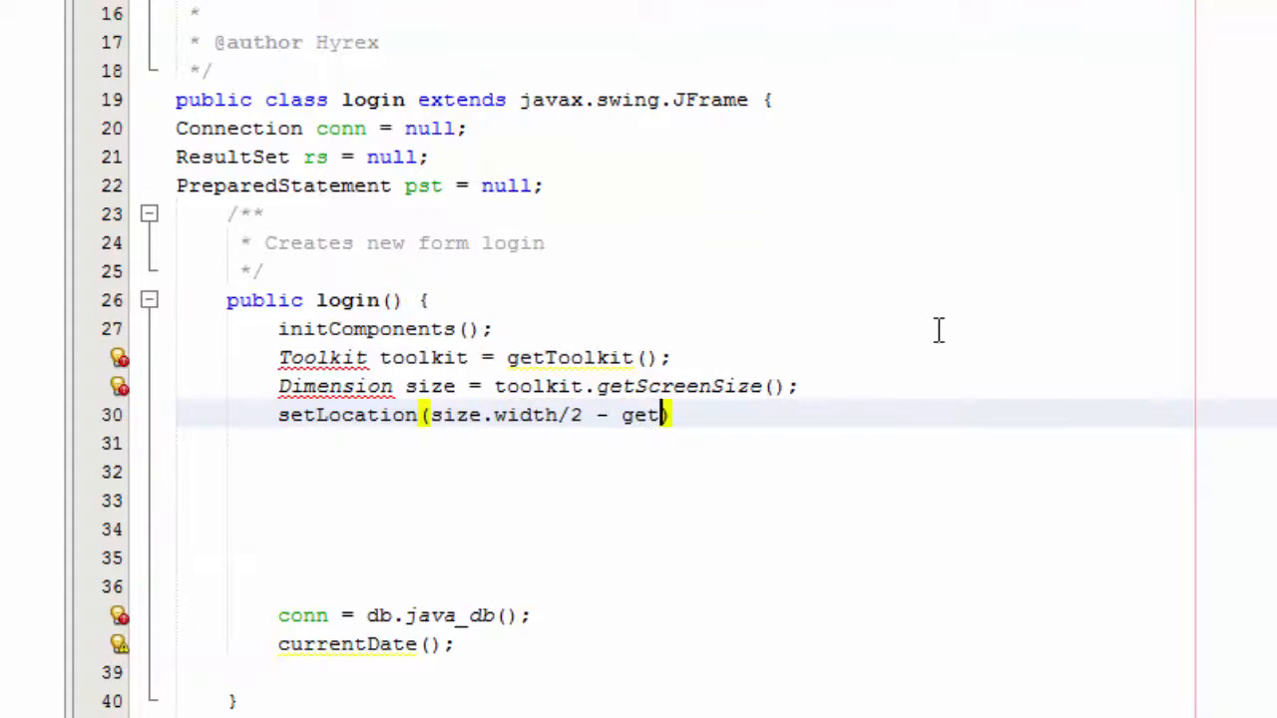
type("W")
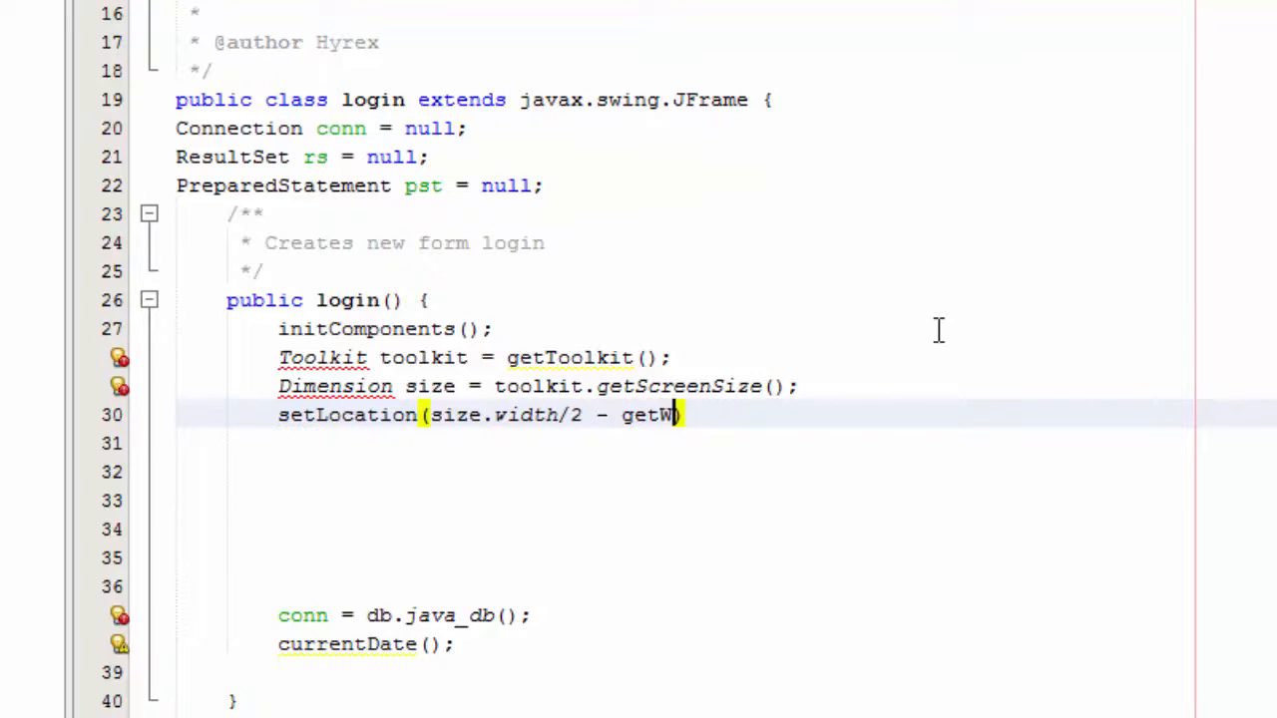
type("idth)")
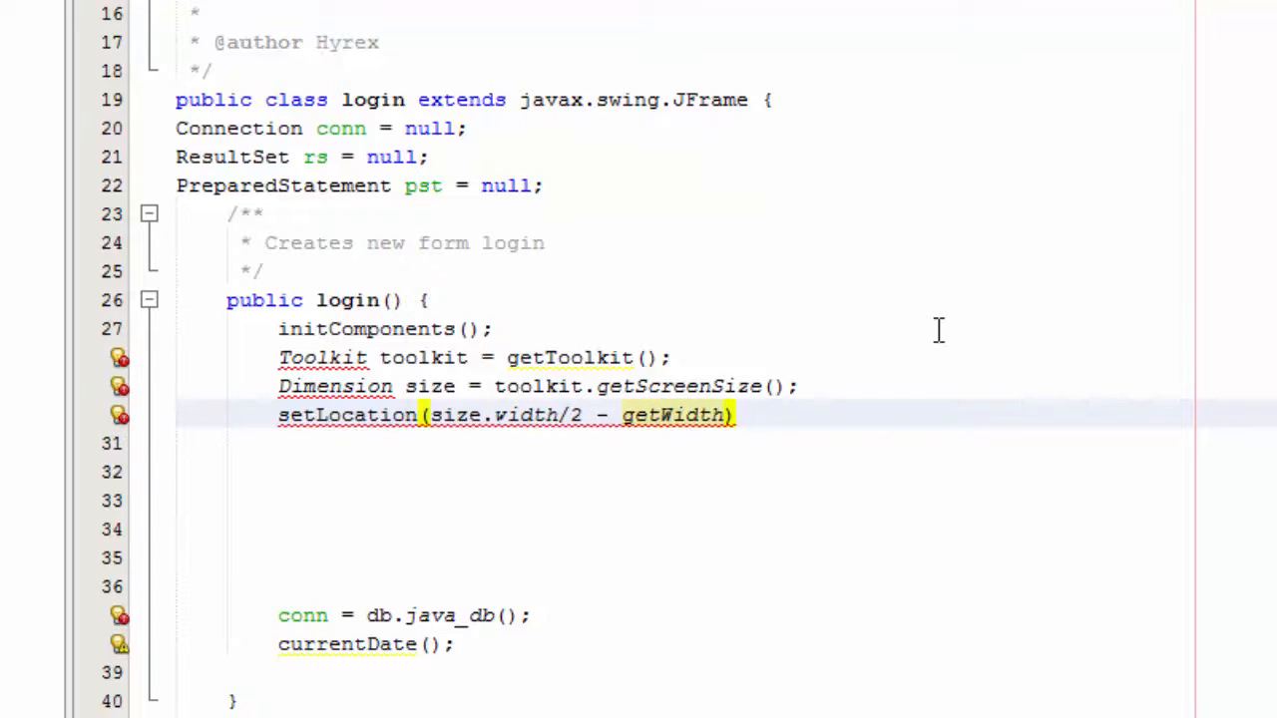
type("()/2)")
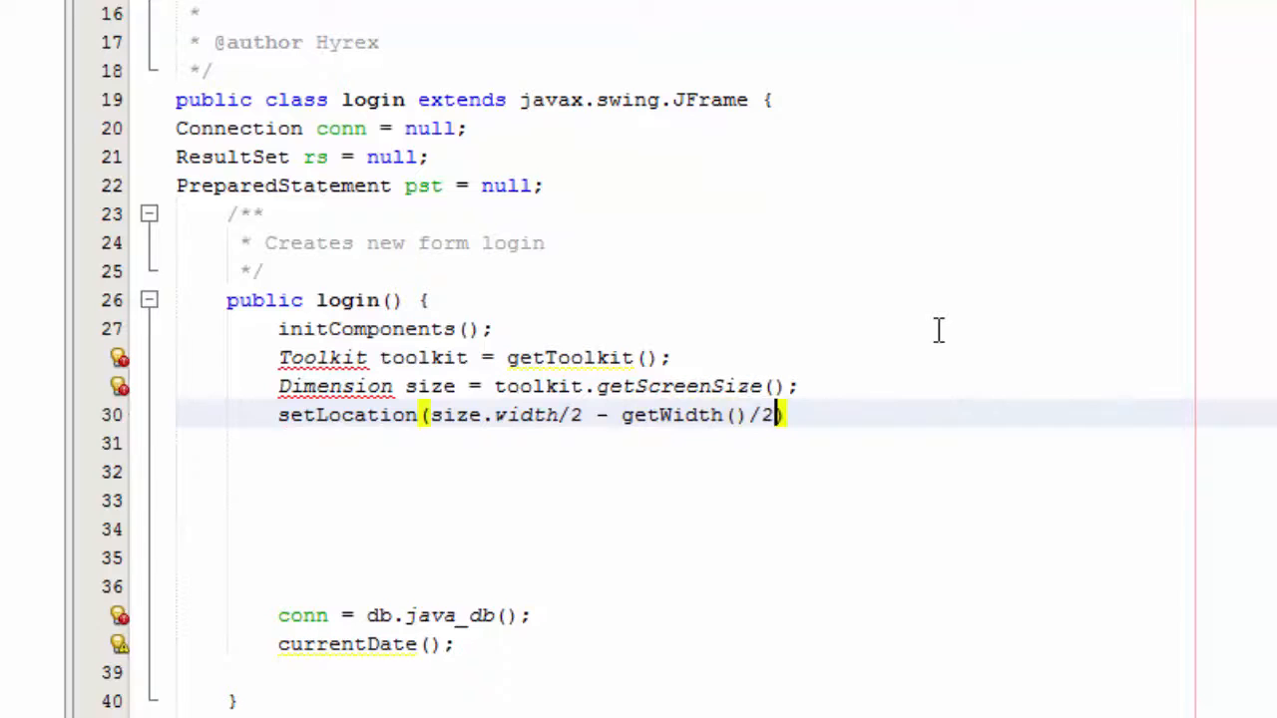
type(",size")
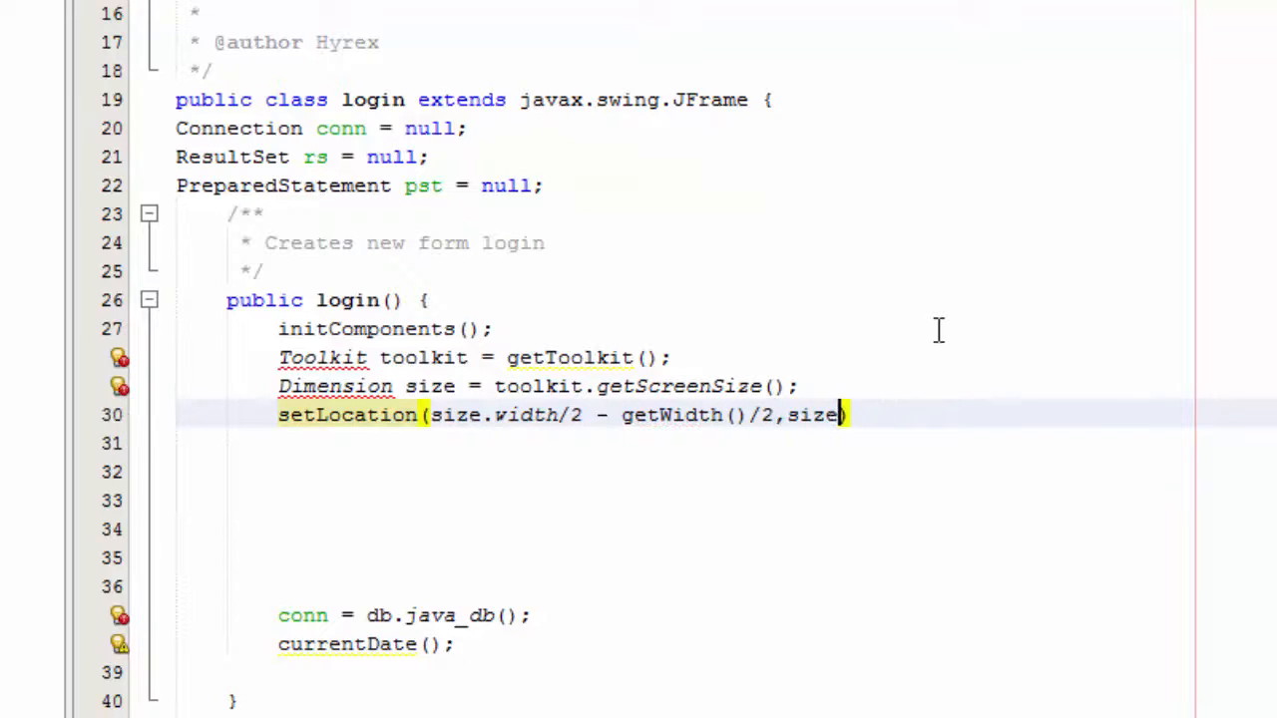
type(".h")
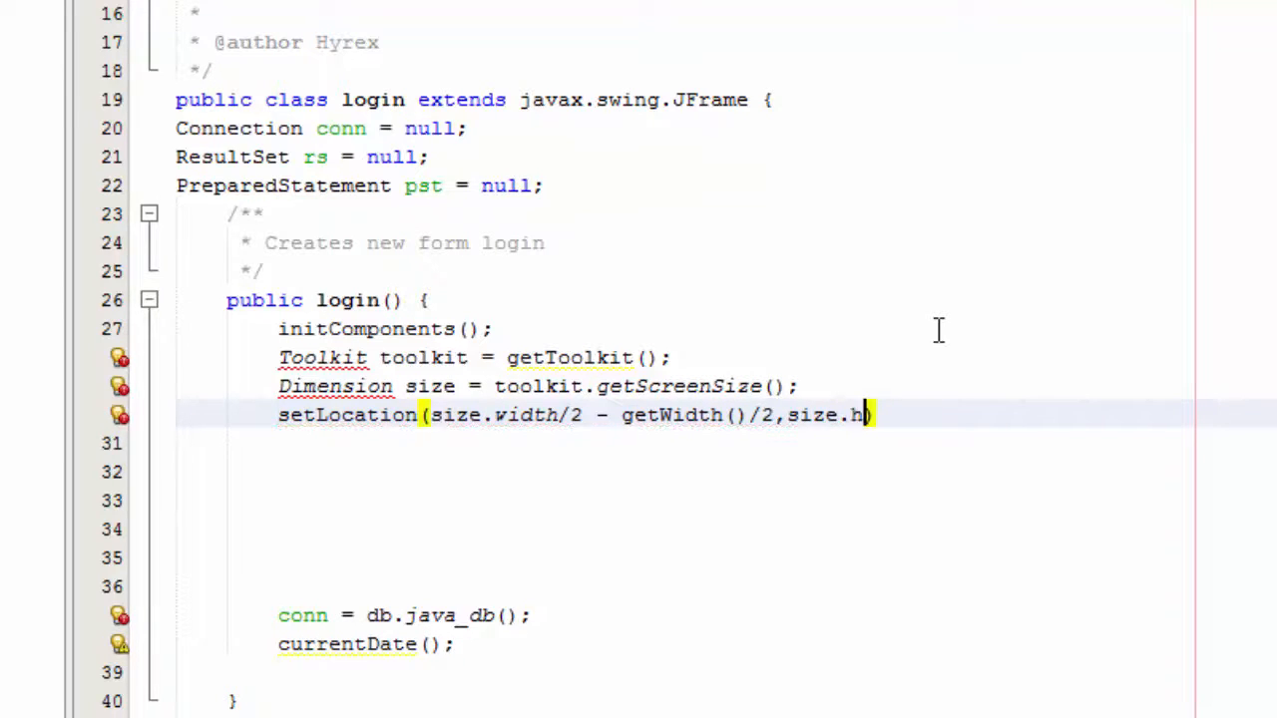
type("eight/")
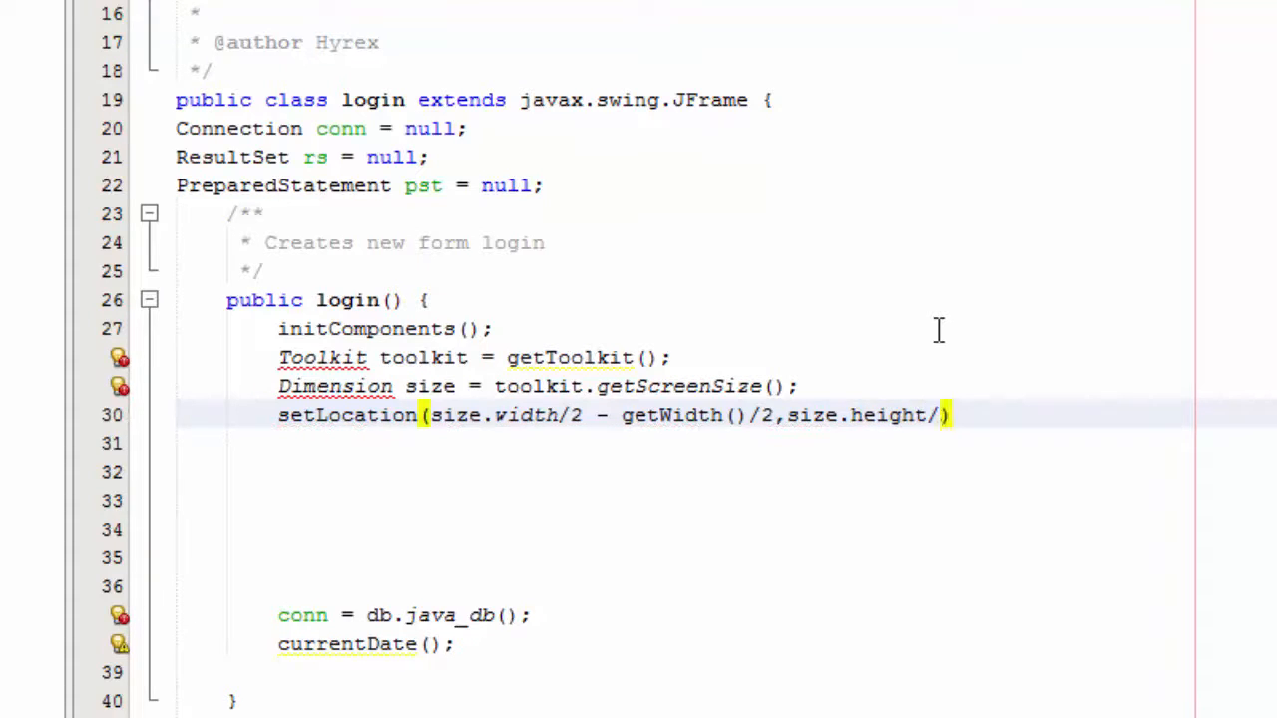
type("/2 - getH")
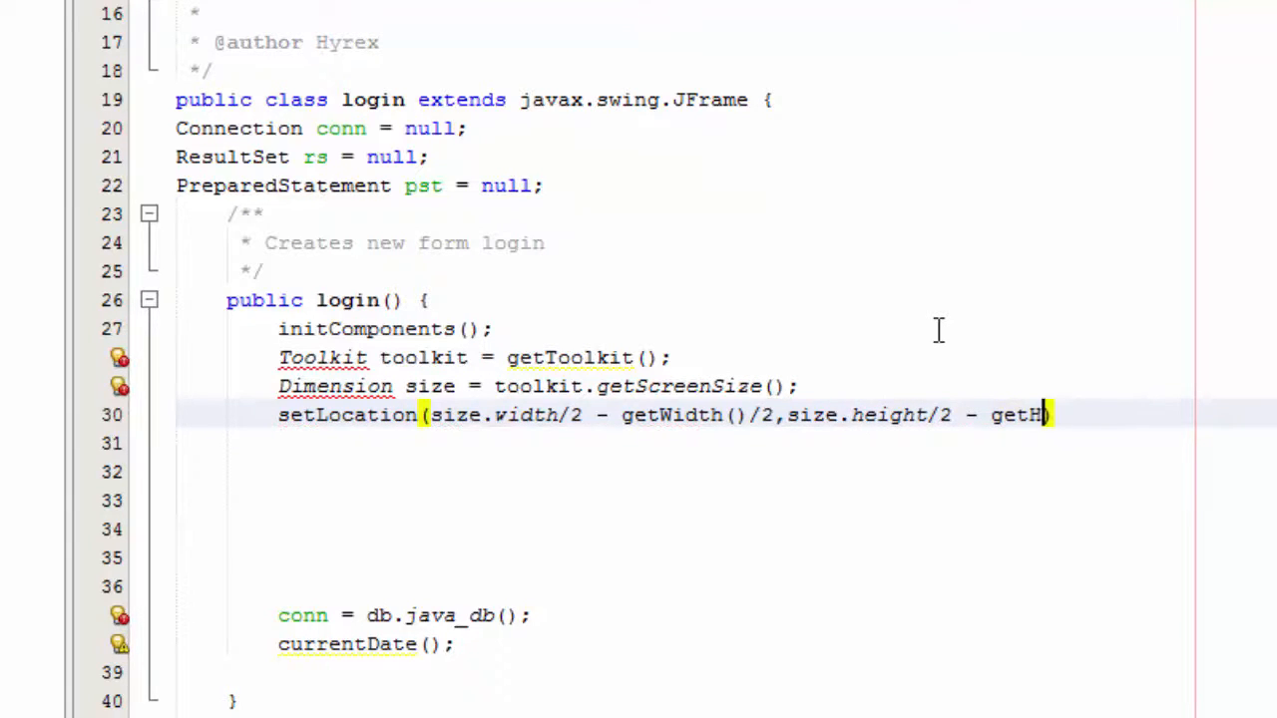
type("eight)")
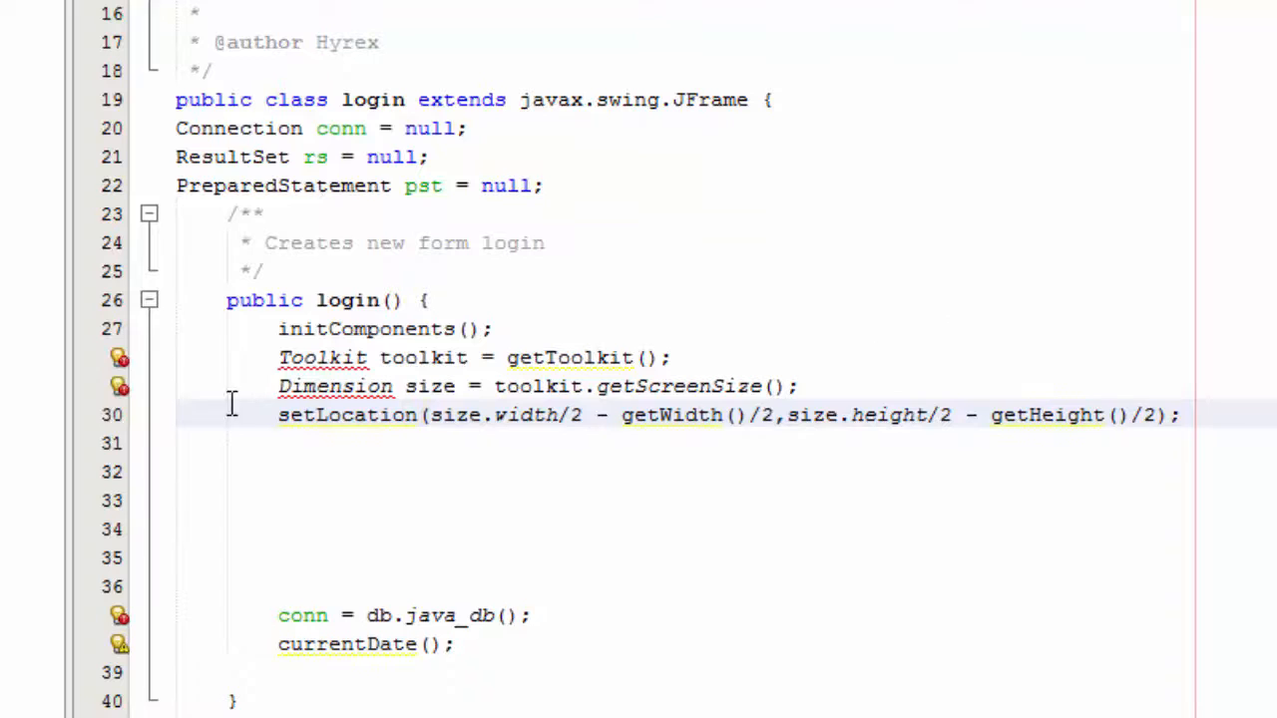
Step: Use the gutter fix hints to import java.awt.Toolkit and java.awt.Dimension into login
left_click(120, 357)
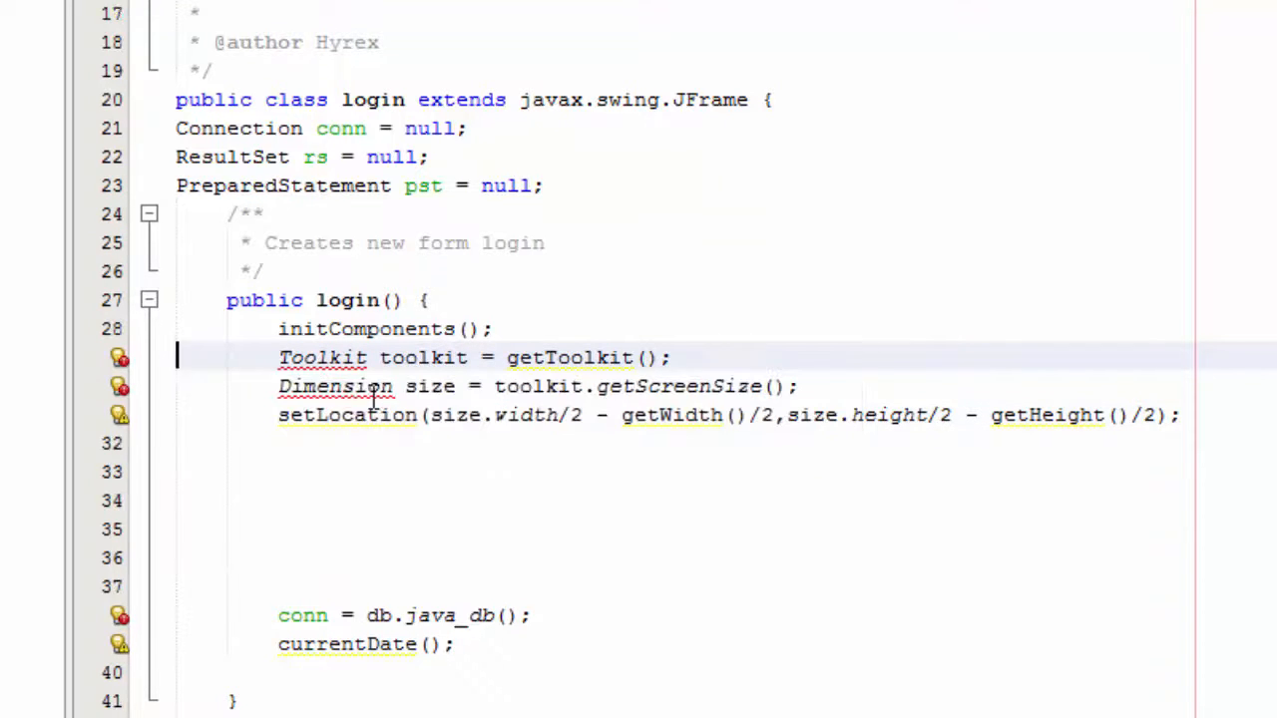
left_click(120, 387)
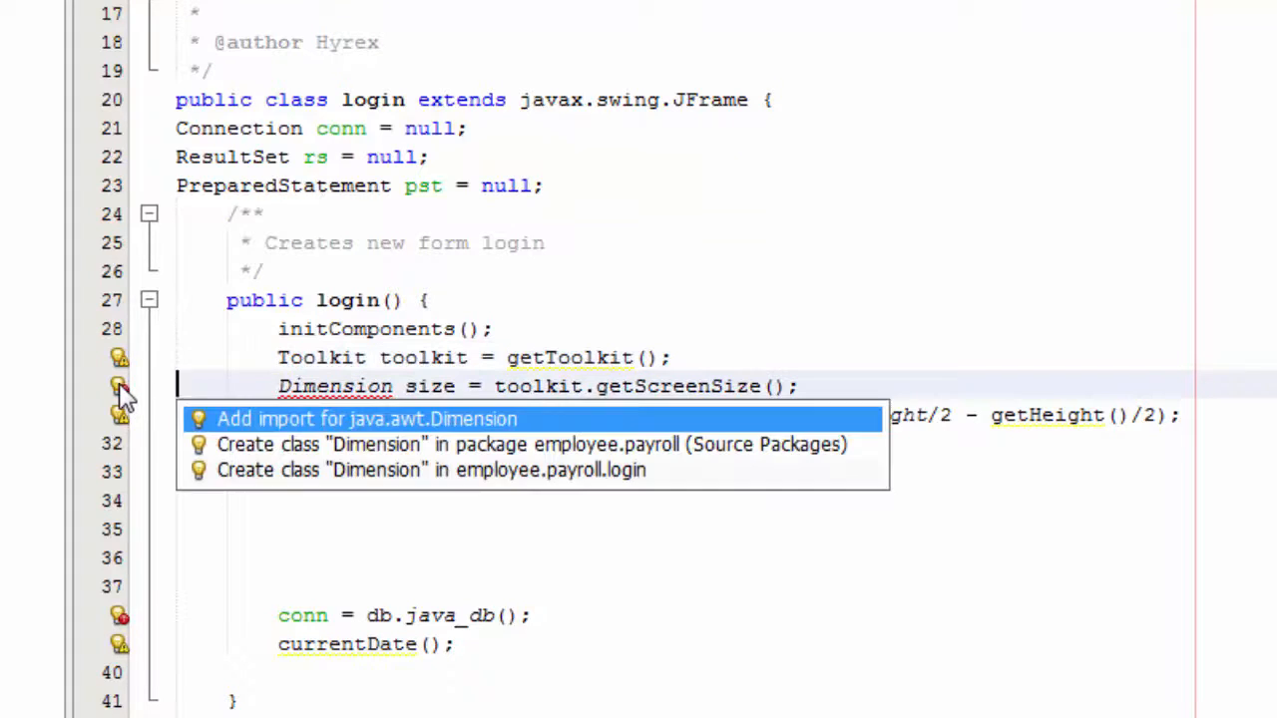
mouse_move(369, 435)
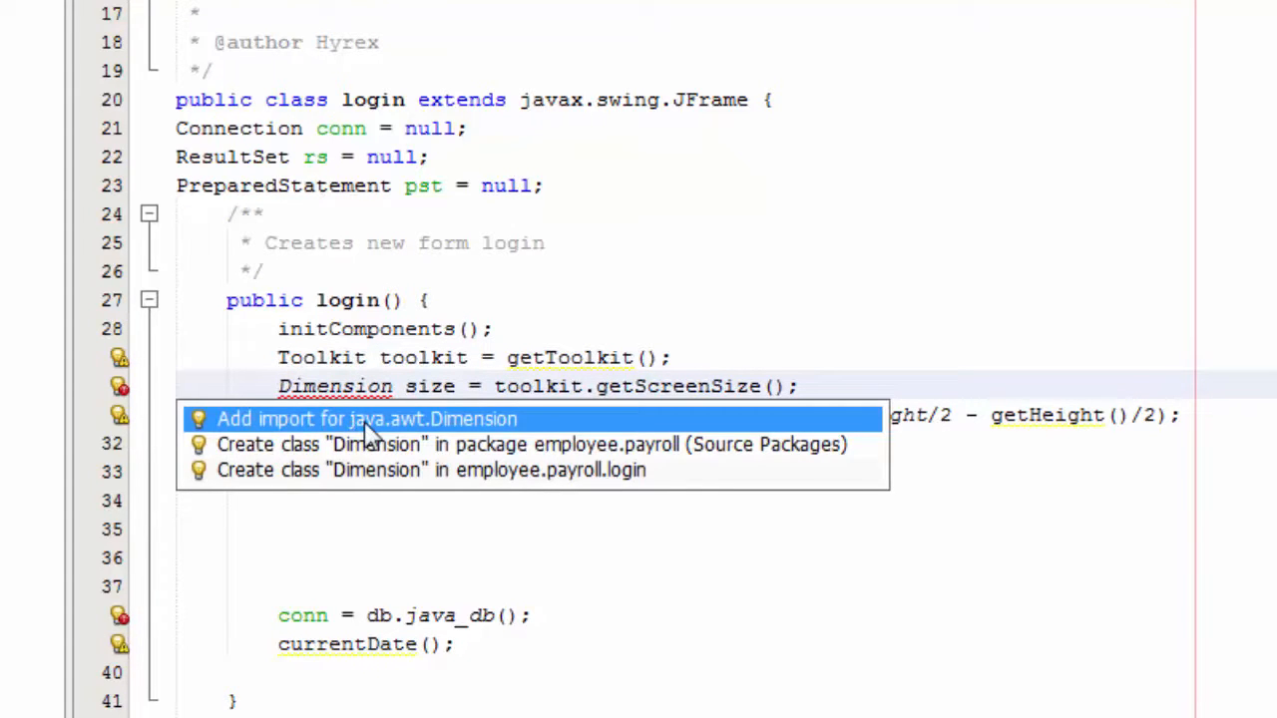
left_click(366, 419)
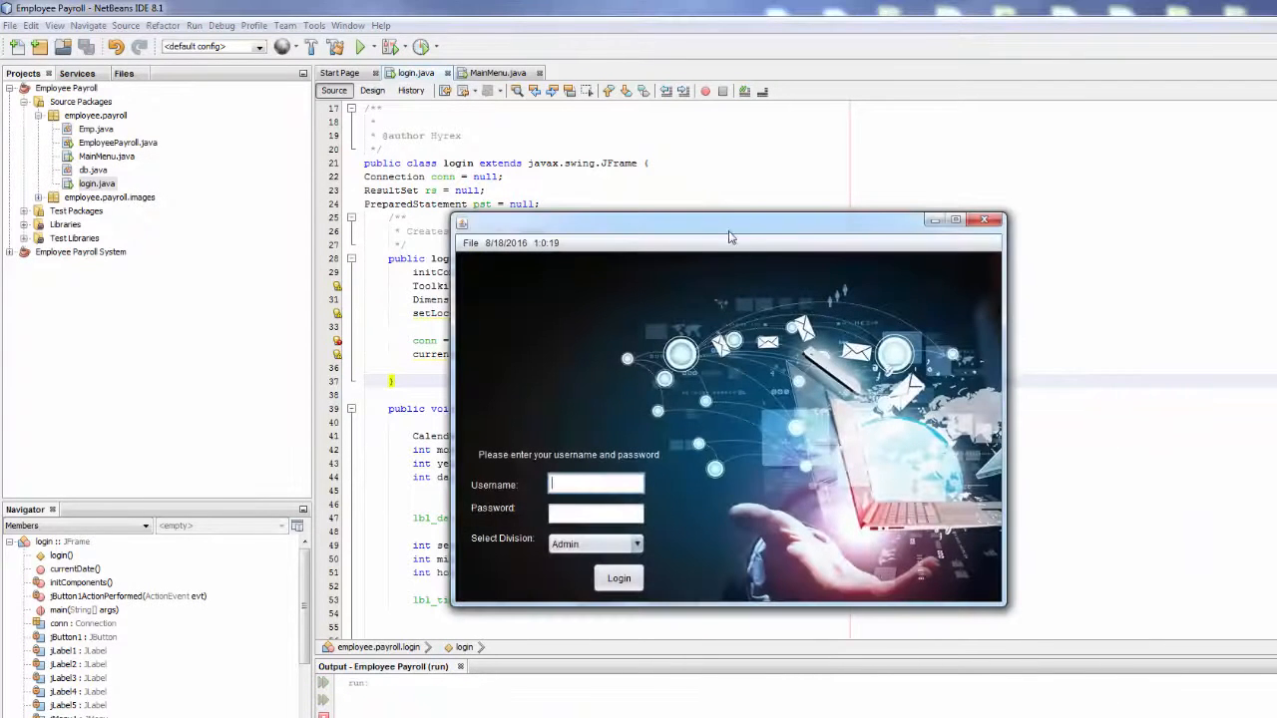
mouse_move(986, 219)
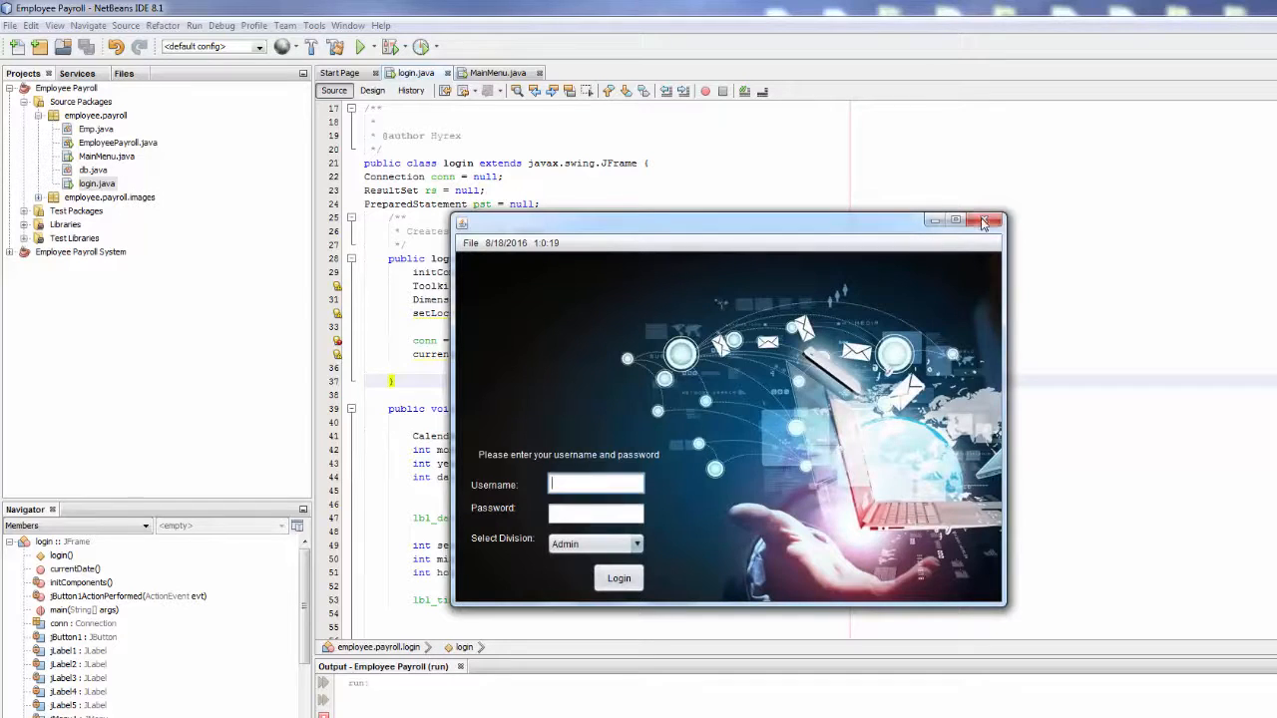
mouse_move(999, 187)
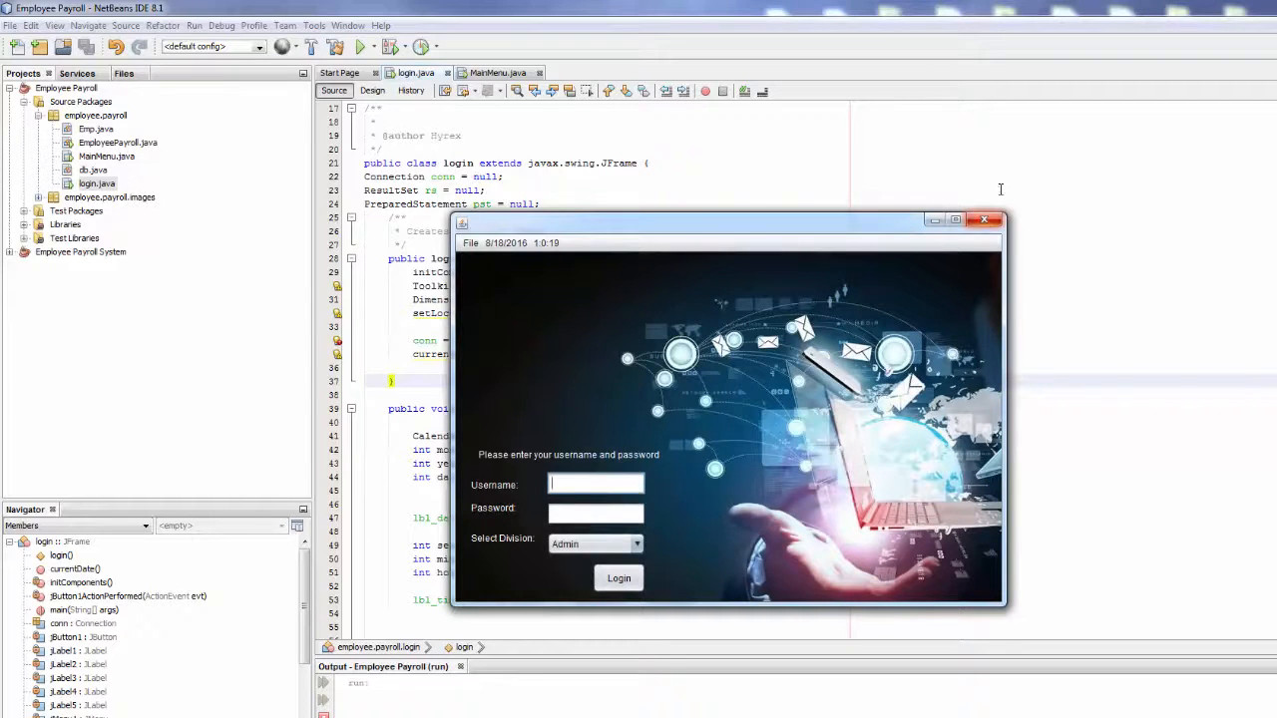
Step: Close the running login window after confirming it opens centred on screen
left_click(984, 220)
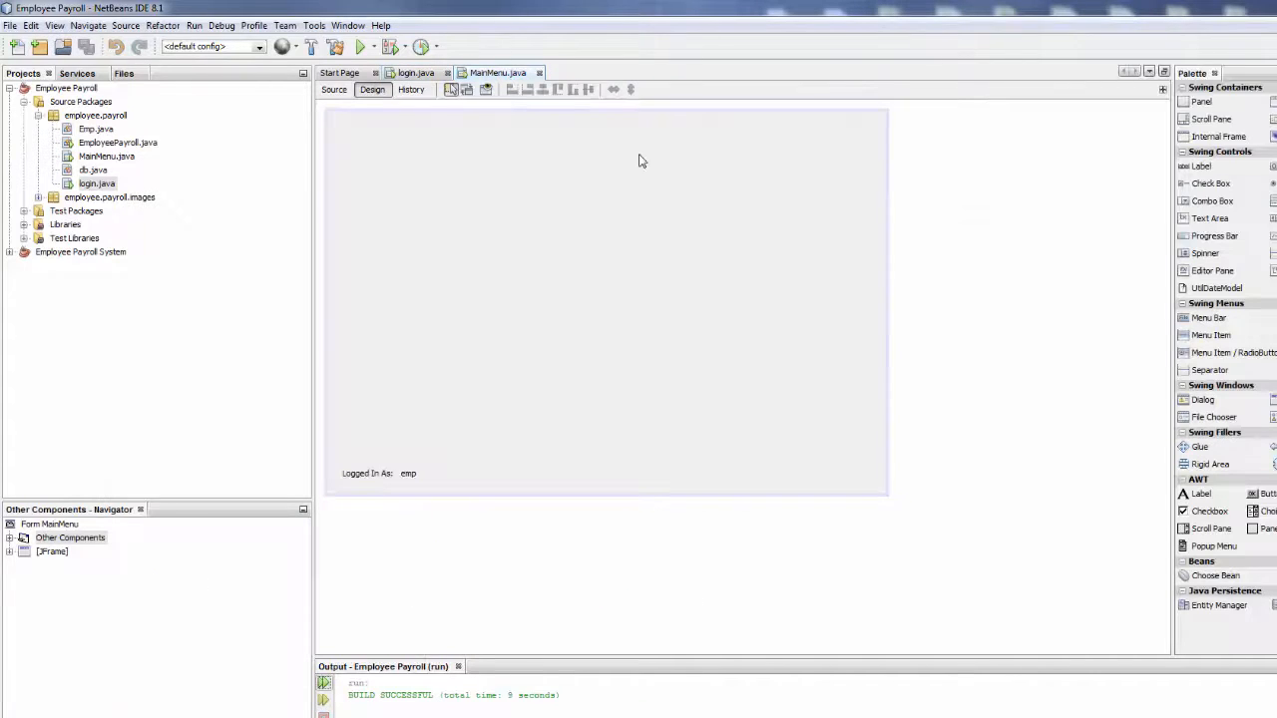
mouse_move(556, 103)
type("Logou")
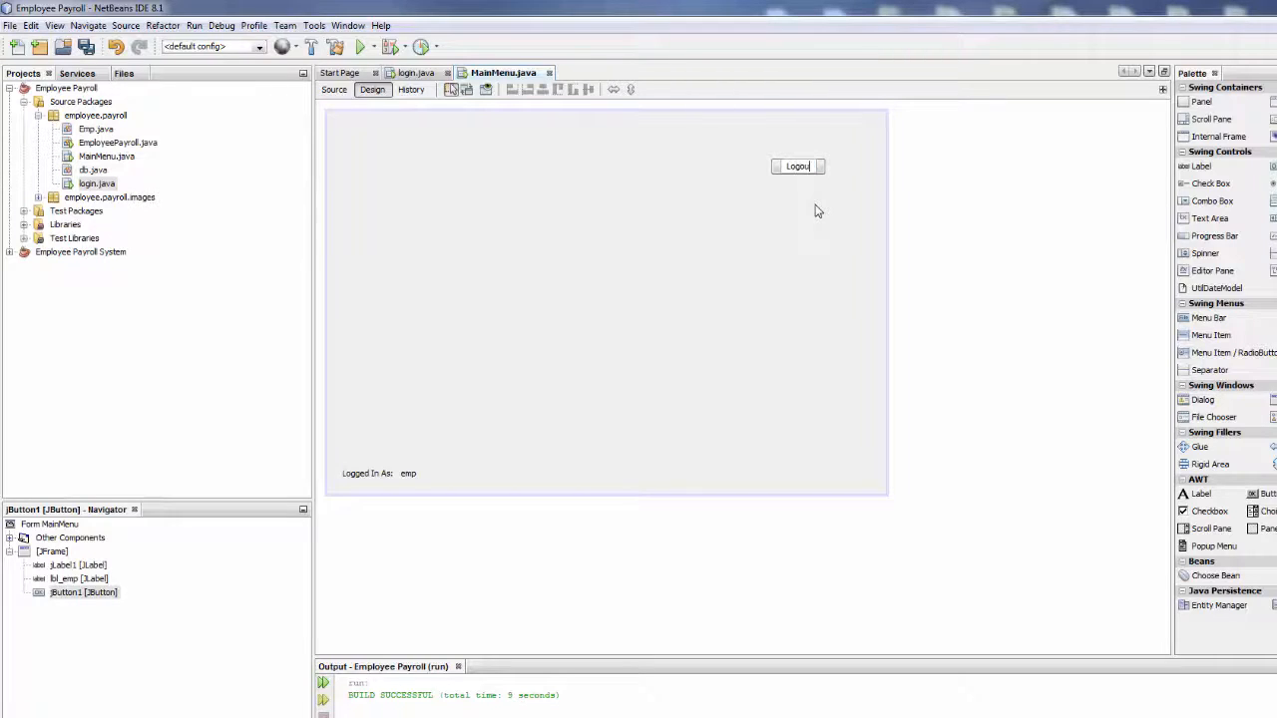
Step: Place a Logout button near the top right of the MainMenu form
left_click_drag(798, 167, 842, 147)
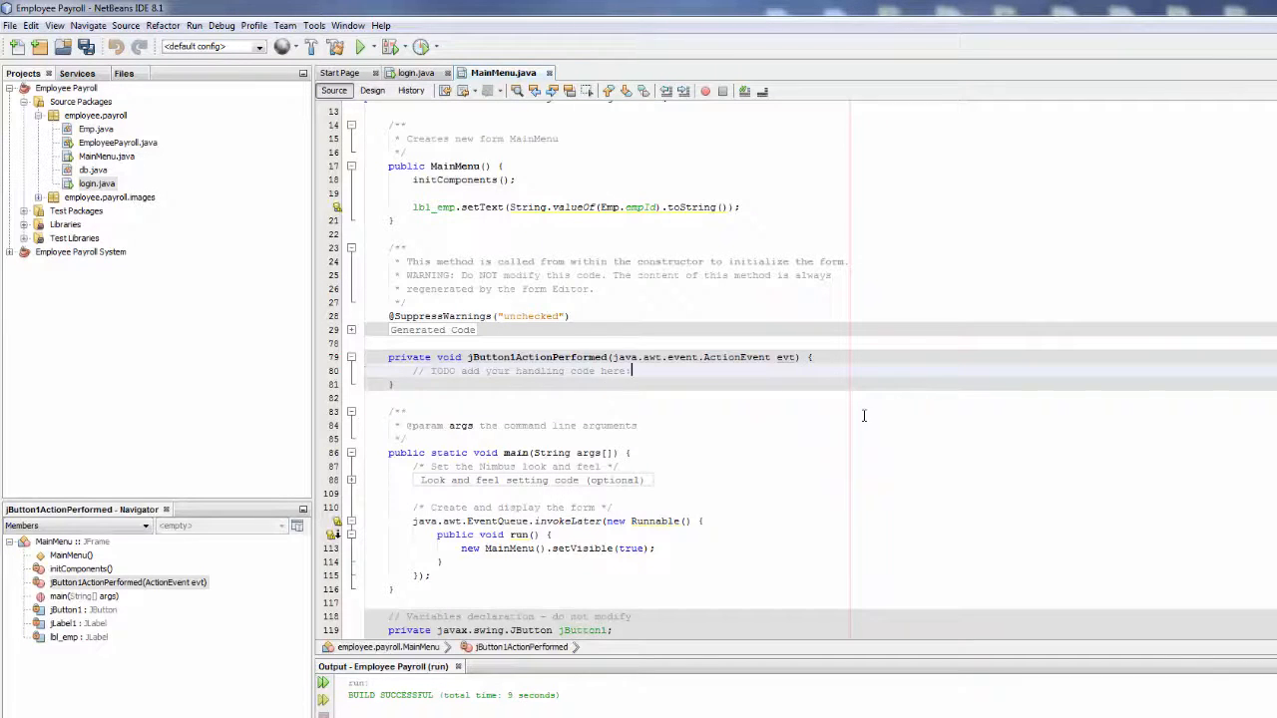
Step: In the Logout handler, write login x = new login(); and x.setVisible(true);
type("logi")
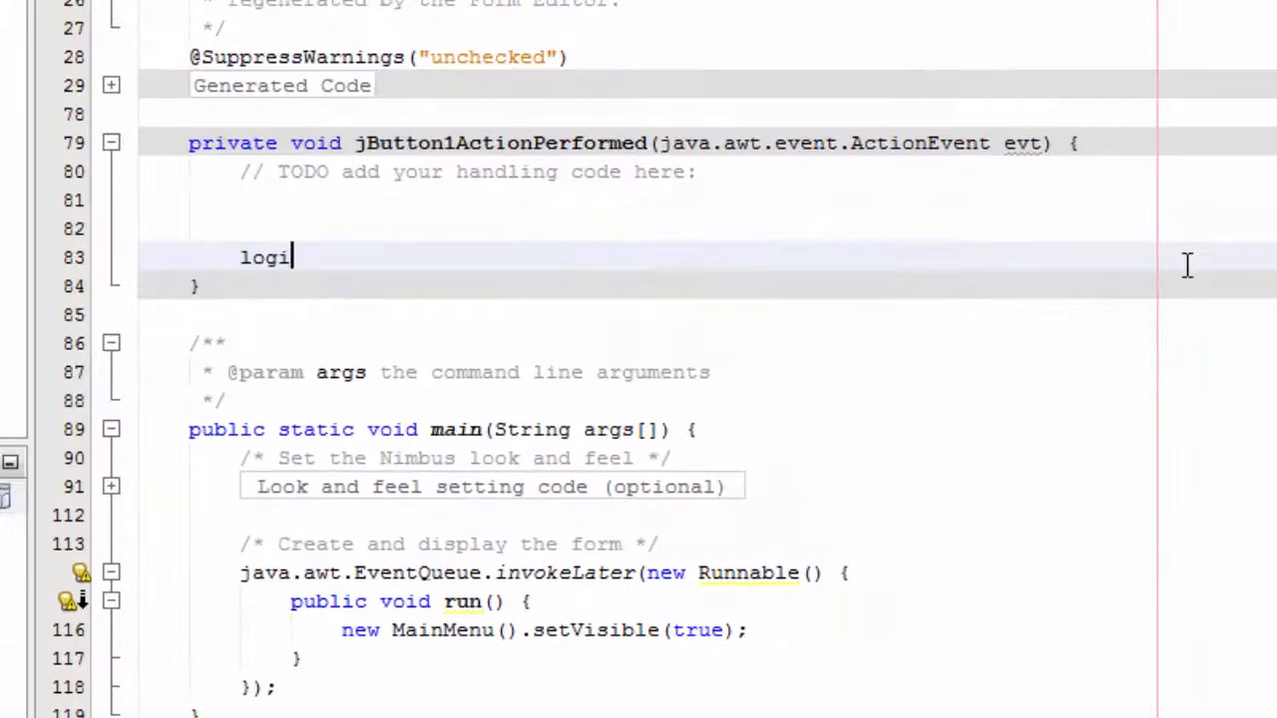
type("n x = login();")
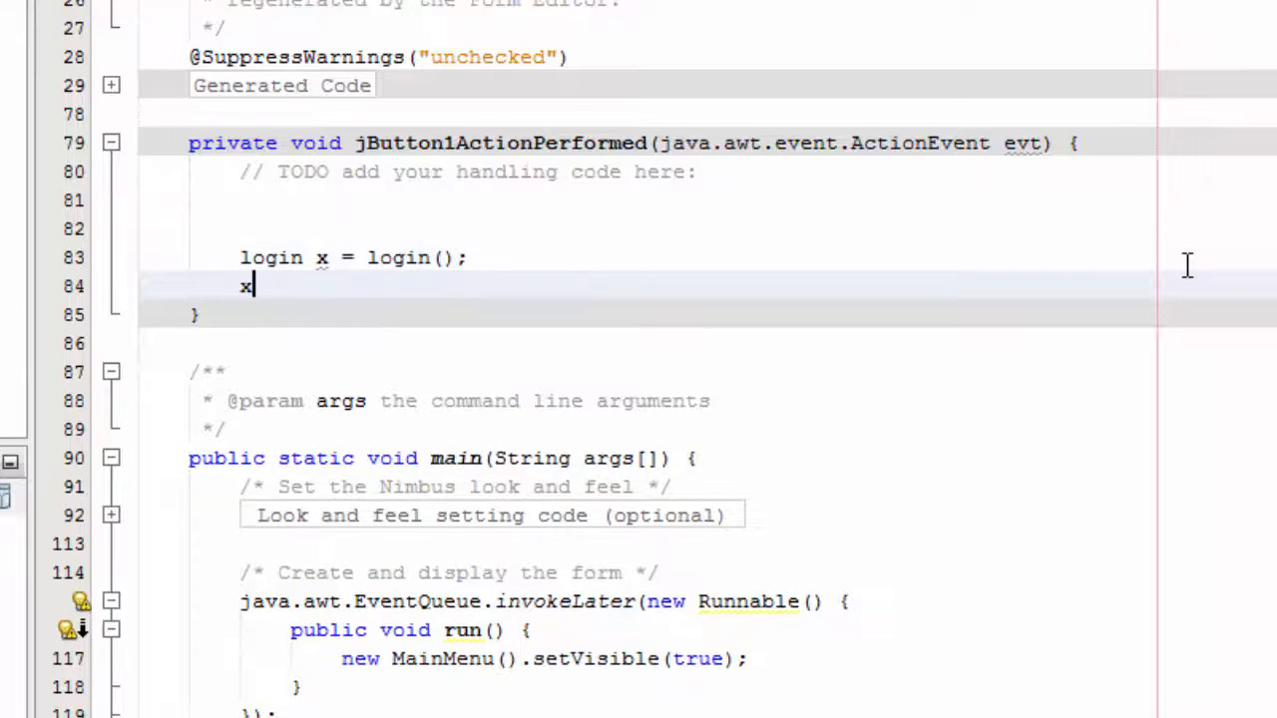
type(".setVisible(true);")
left_click(353, 257)
type("new ")
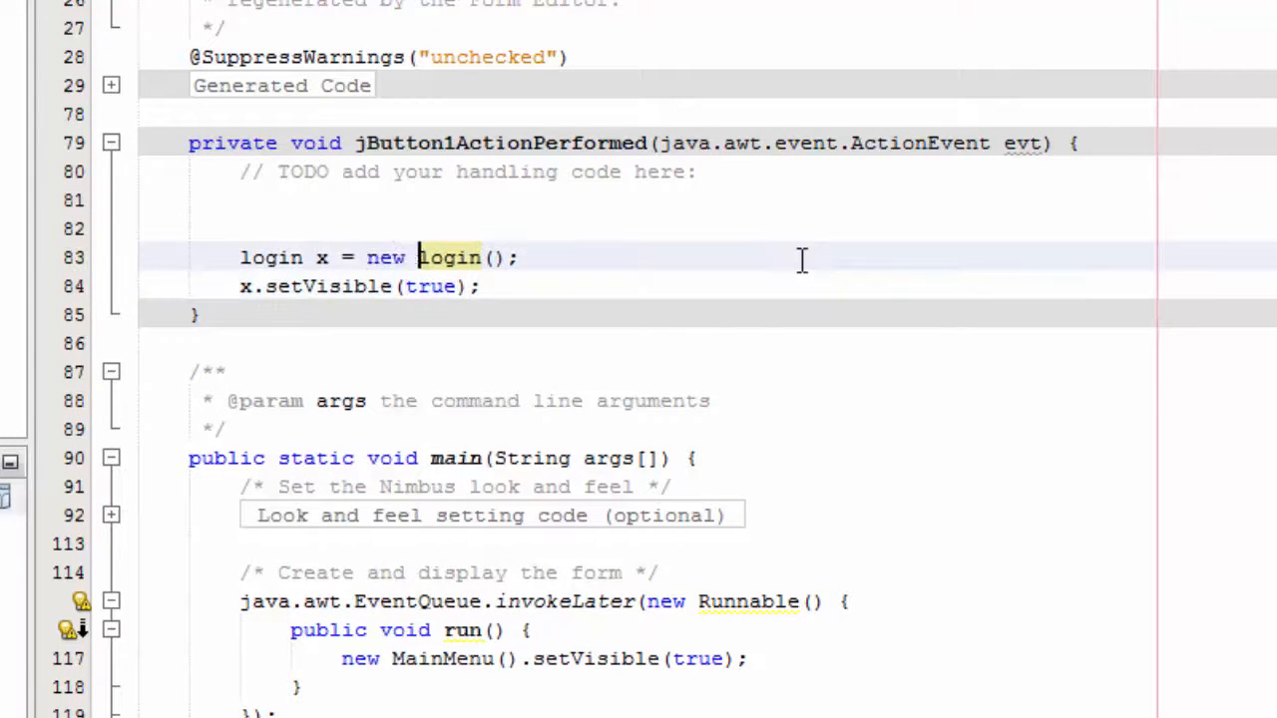
left_click(662, 315)
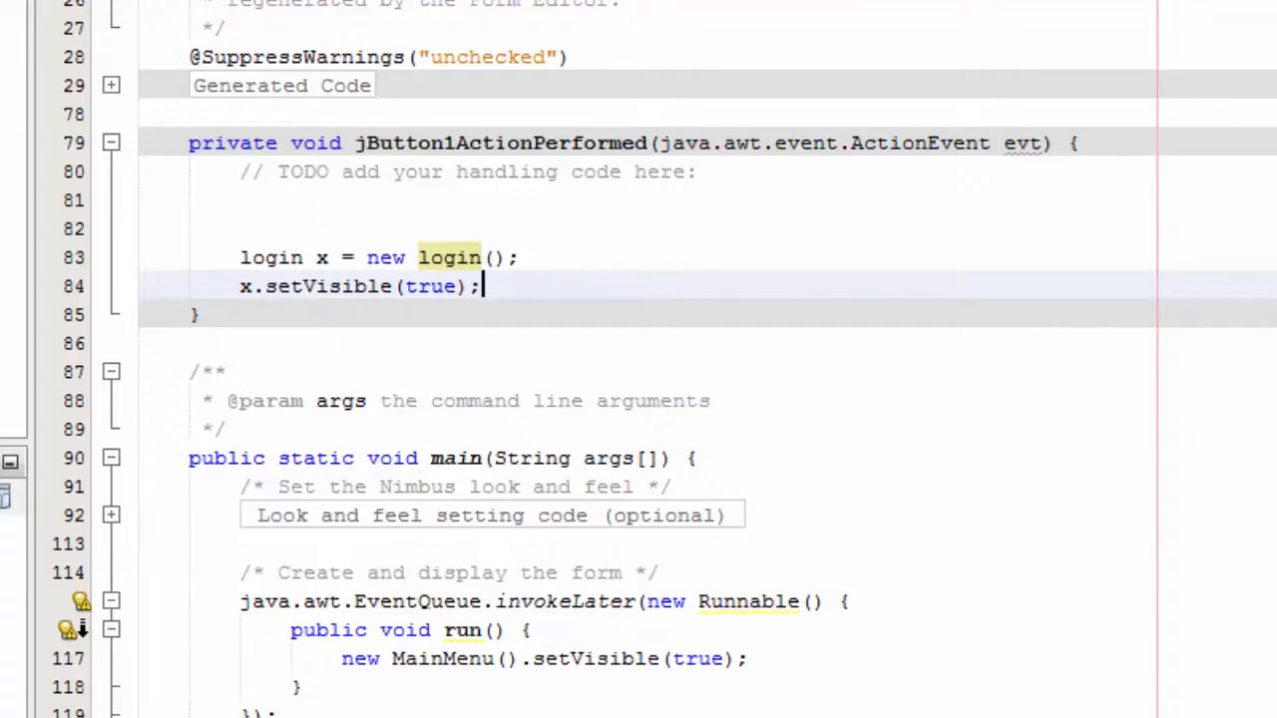
scroll("down", 3)
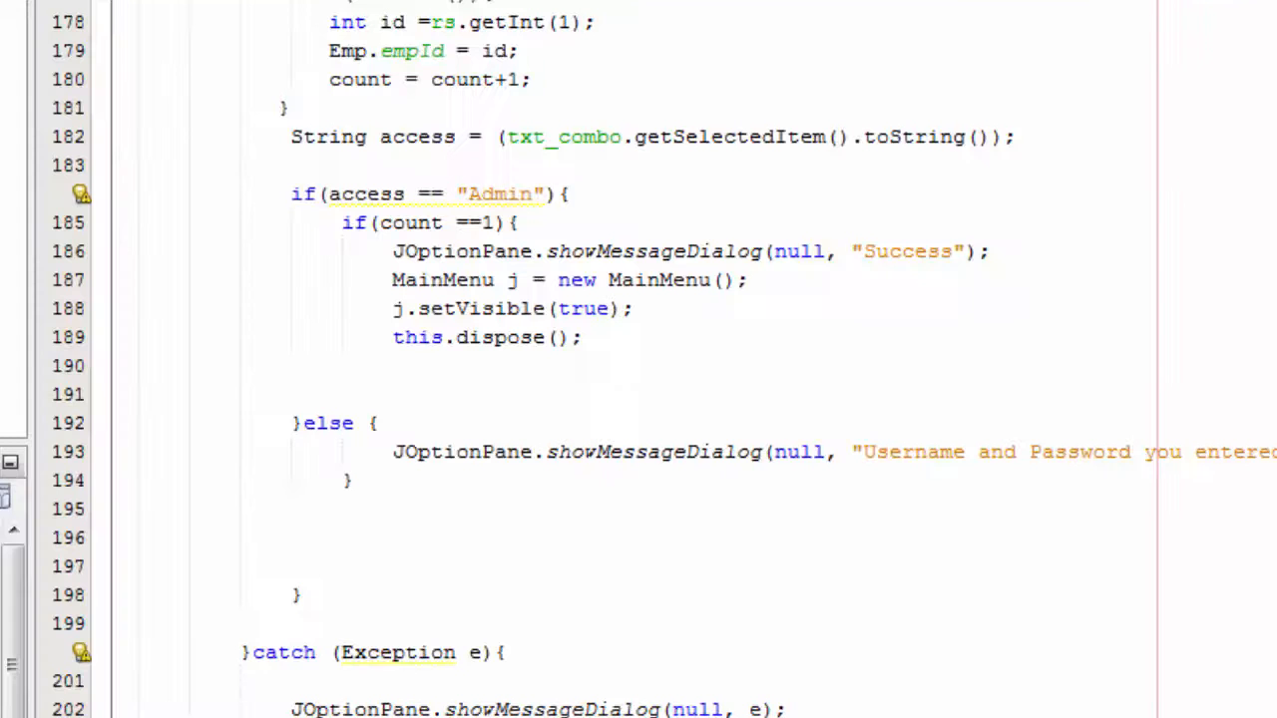
Step: Run login.java, log in as Admin with its password, and dismiss the Success message
scroll("up", 3)
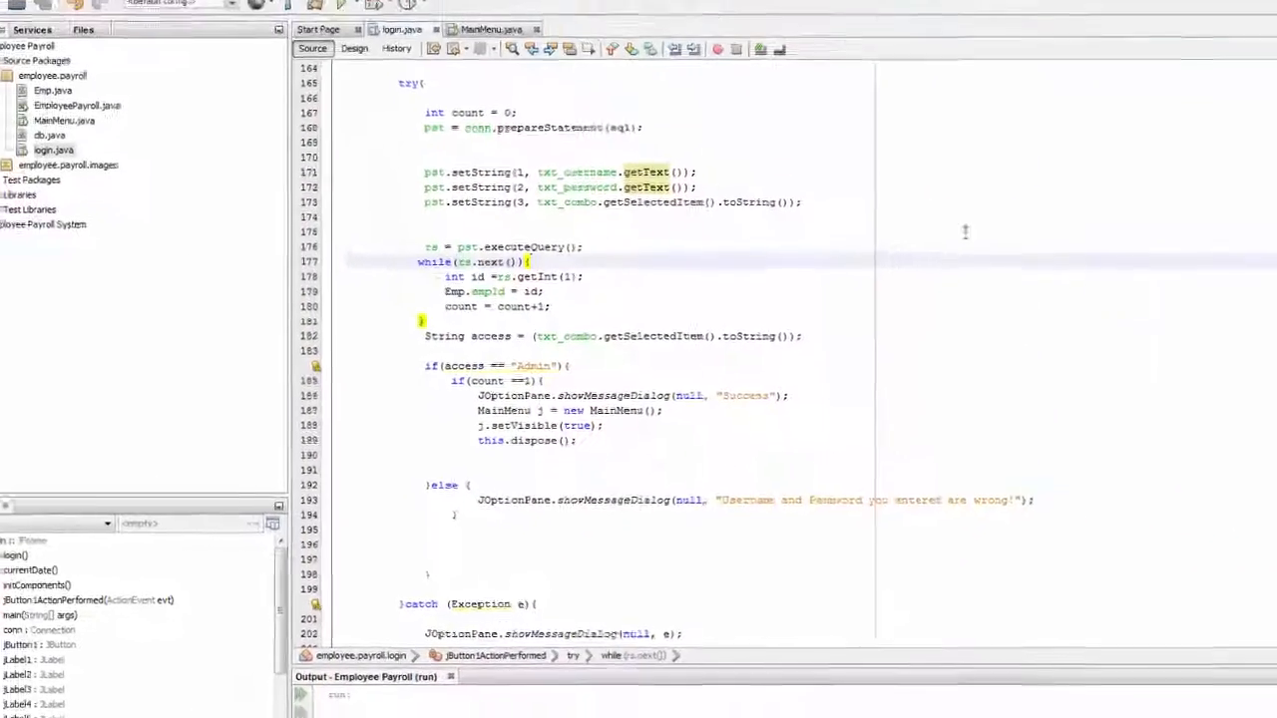
left_click(359, 46)
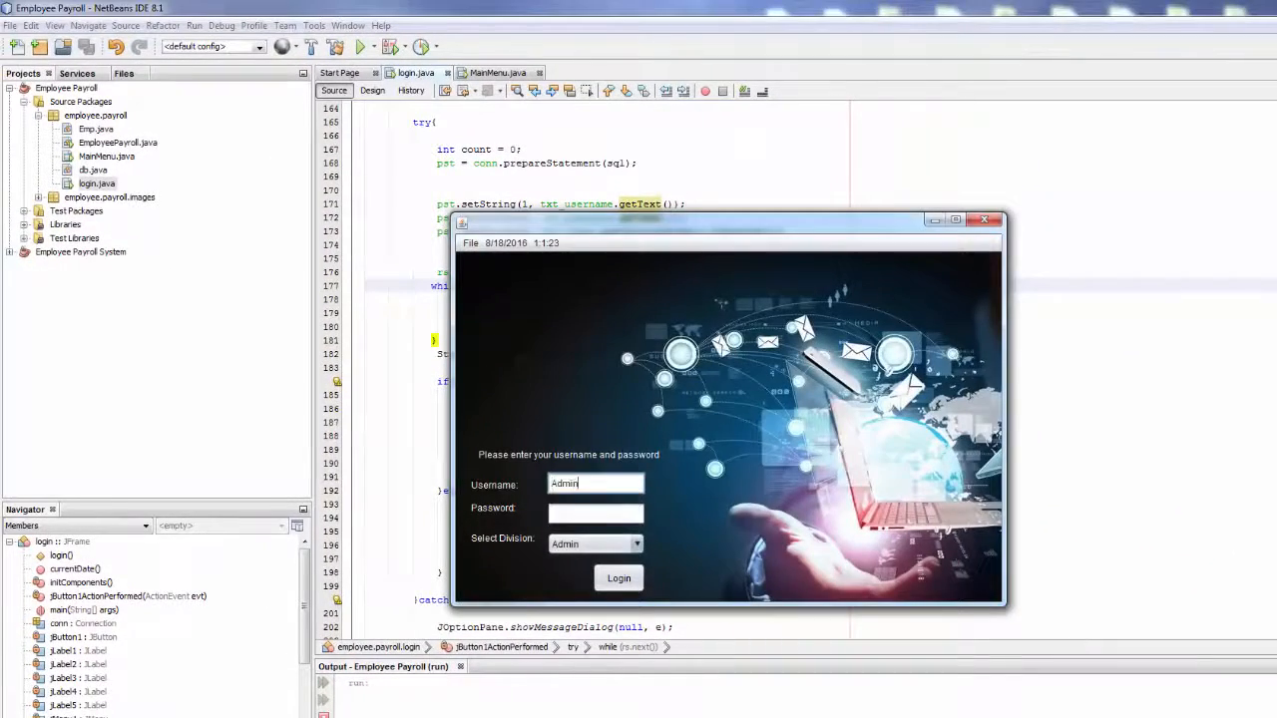
type("Passwo")
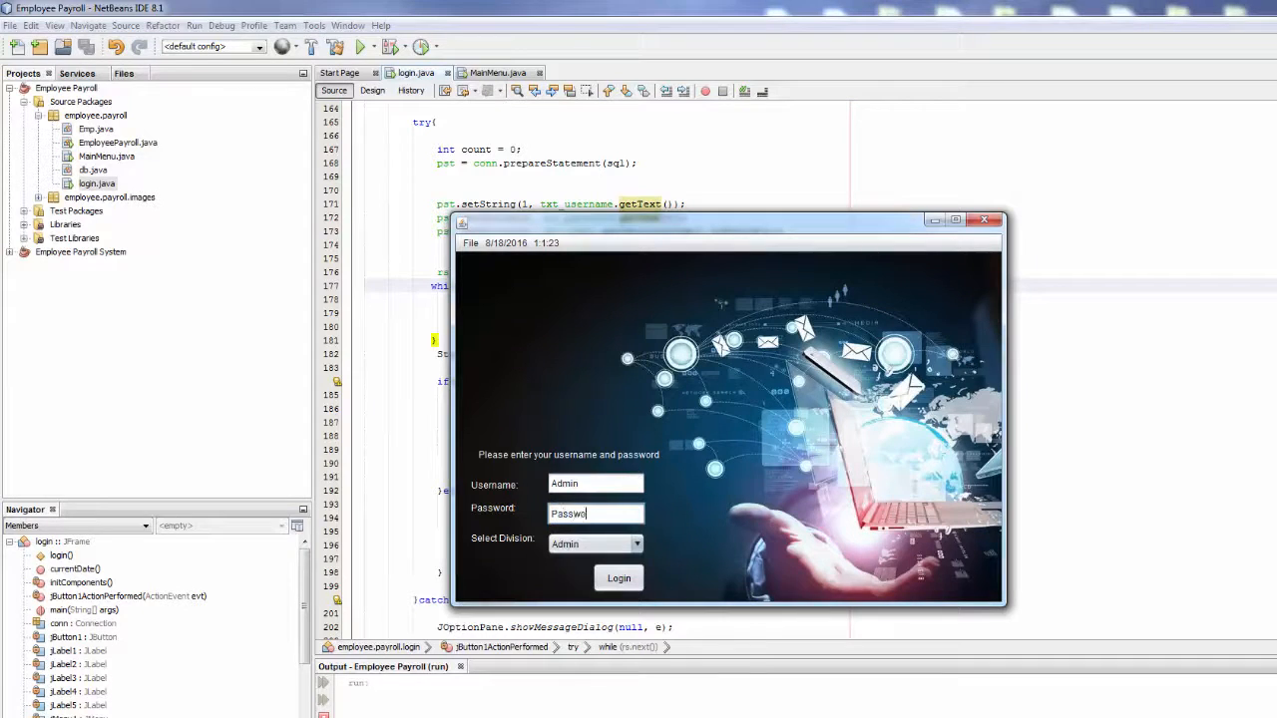
left_click(618, 578)
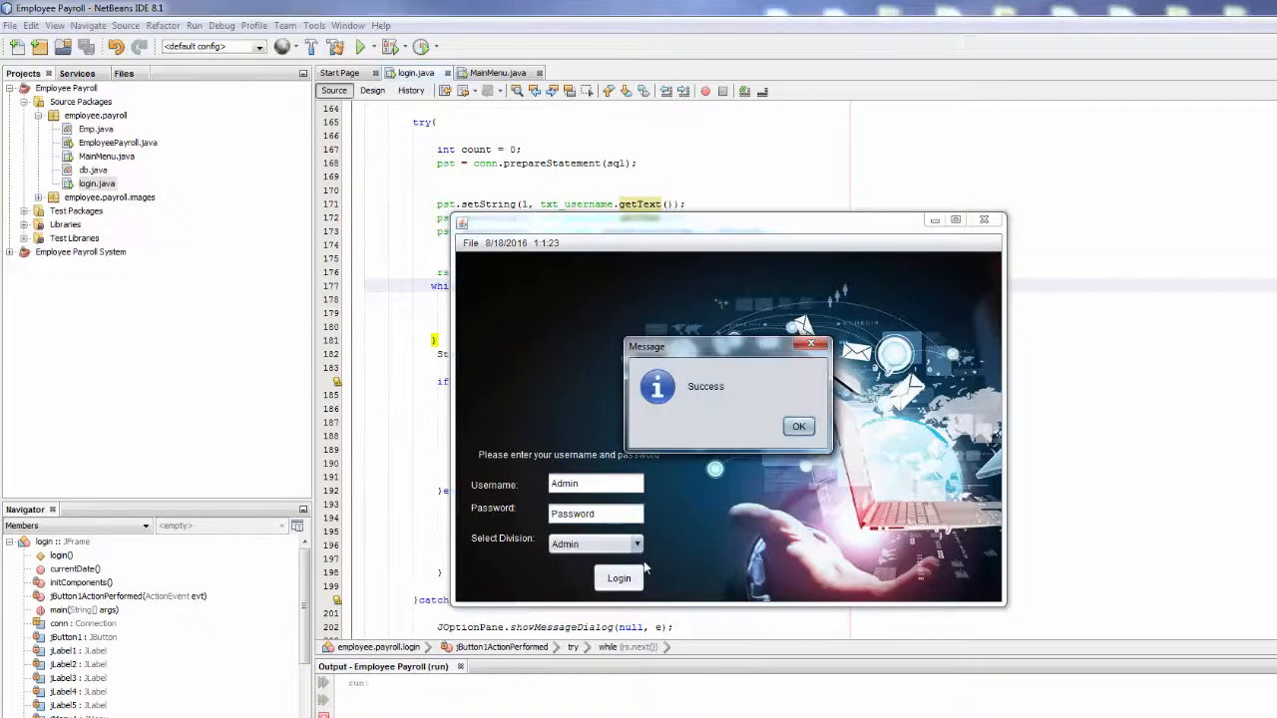
left_click(798, 427)
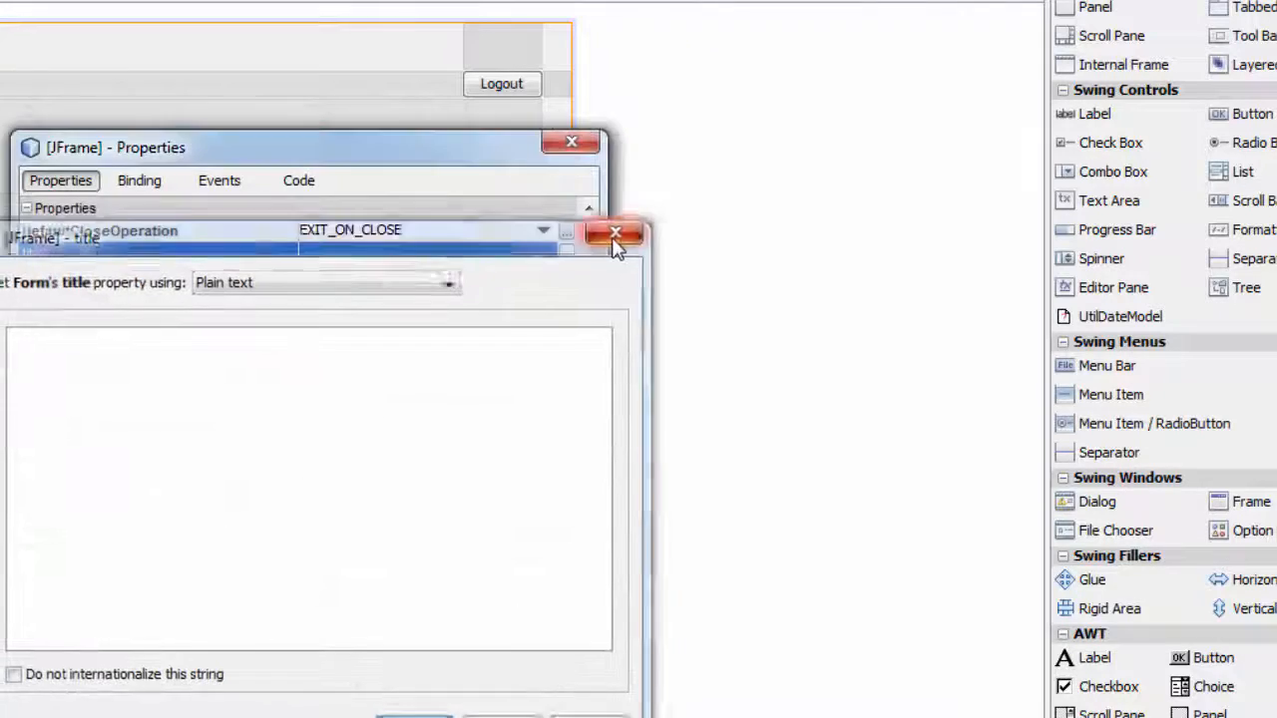
Step: Close the title editor and Properties window, then show the Logout button's action code
left_click(615, 233)
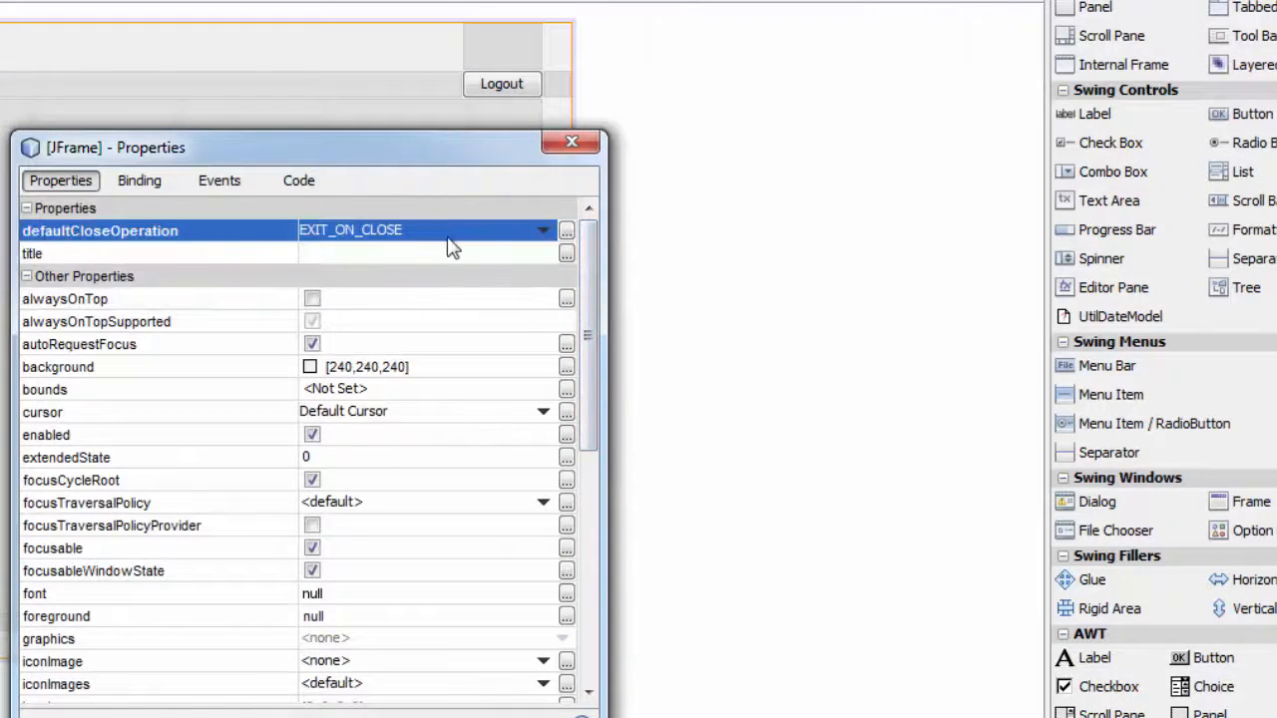
left_click(570, 140)
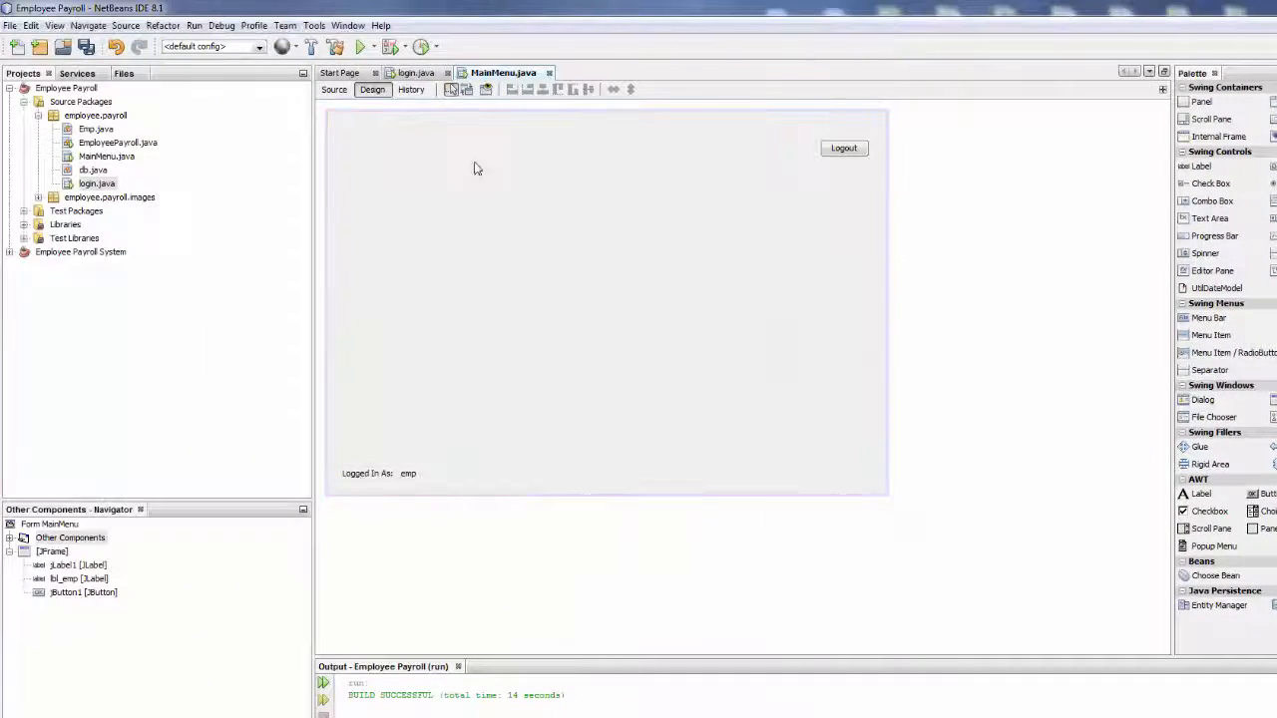
left_click(335, 90)
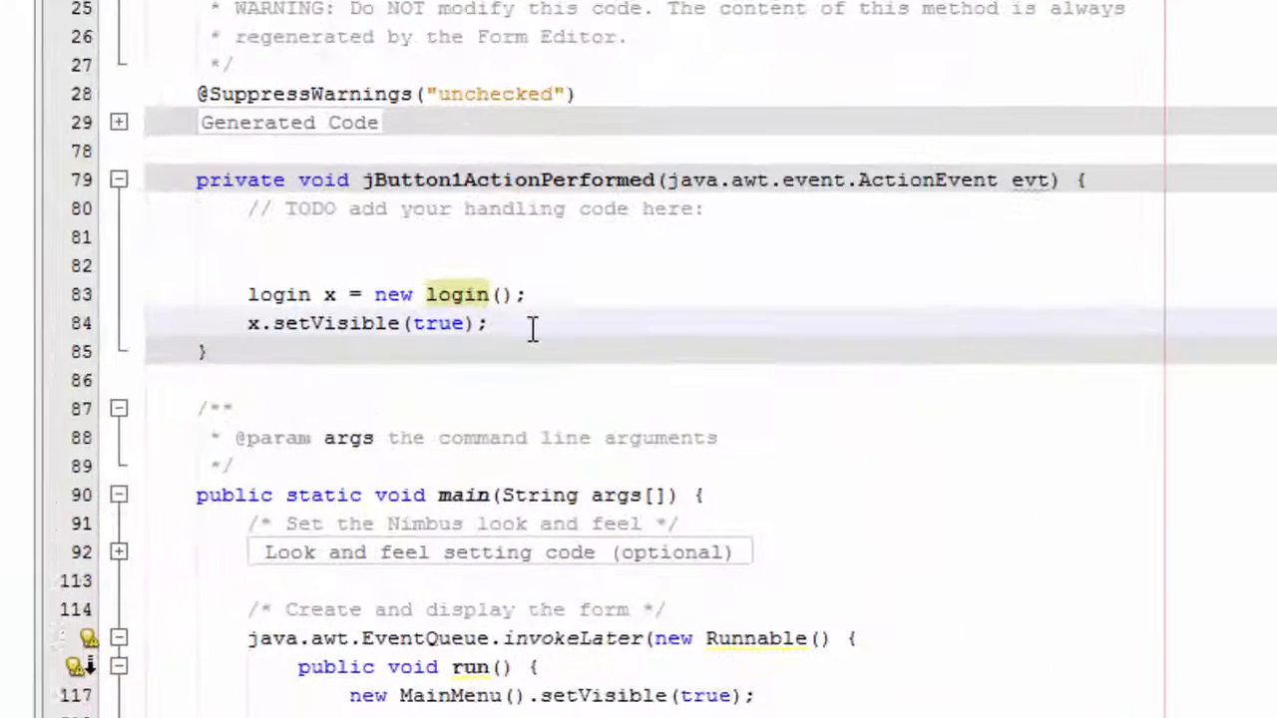
Step: Add this.dispose(); to the Logout handler, then run login.java and log in again
type("this.Di")
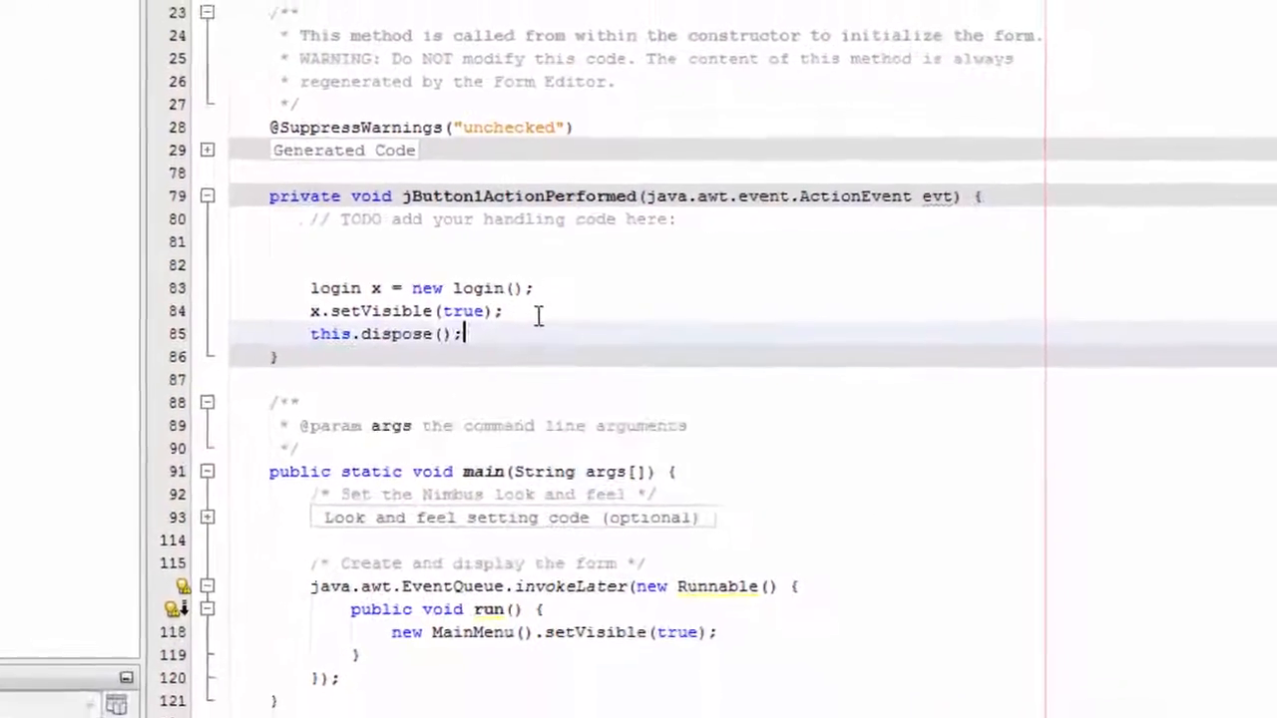
right_click(615, 276)
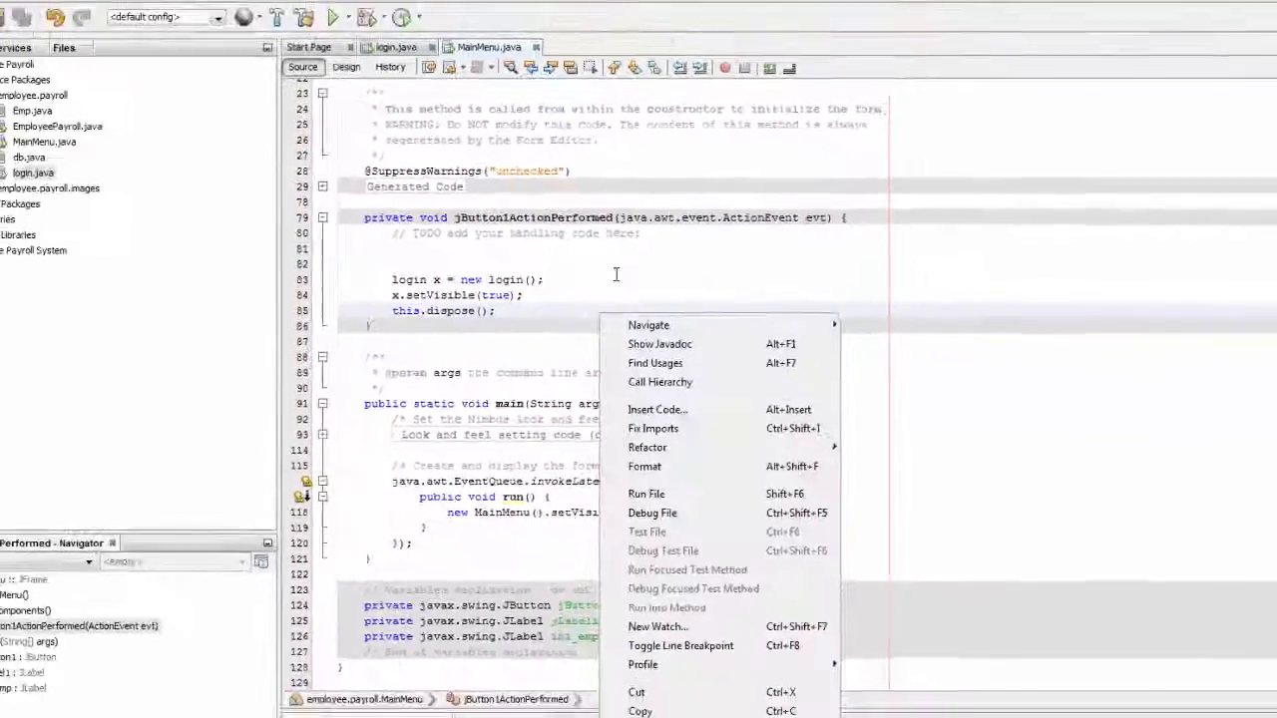
left_click(646, 495)
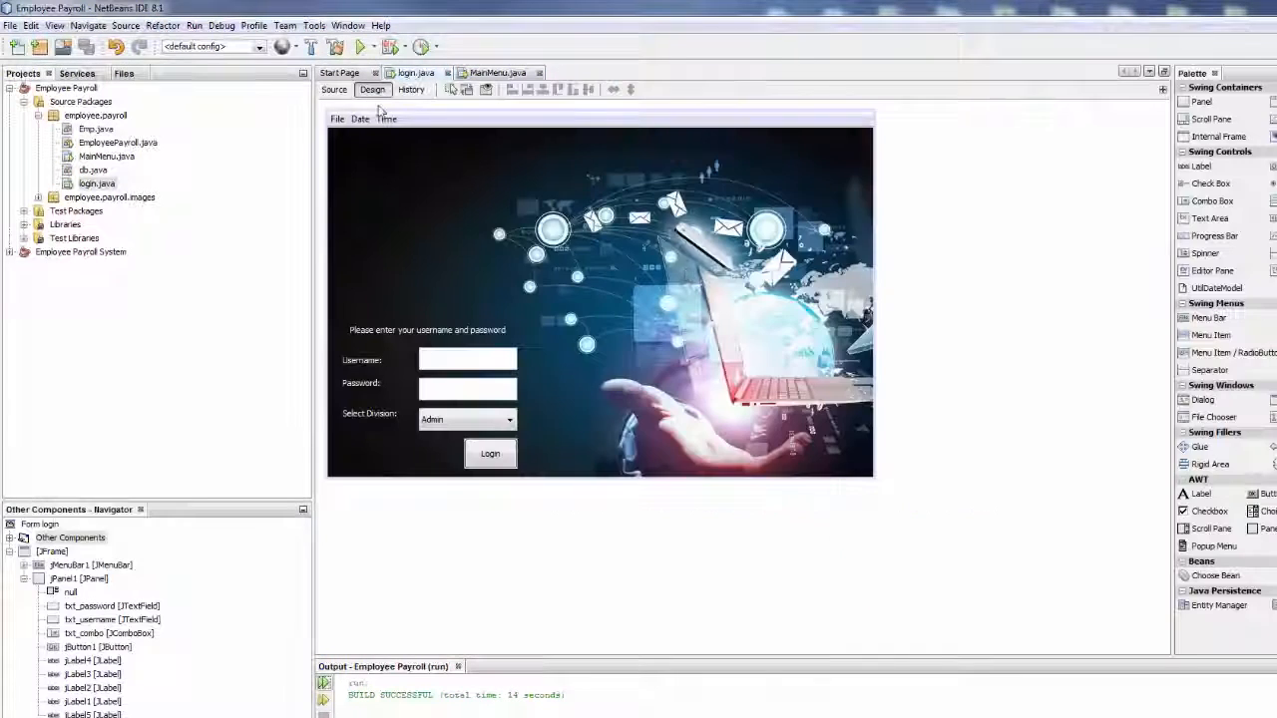
left_click(335, 90)
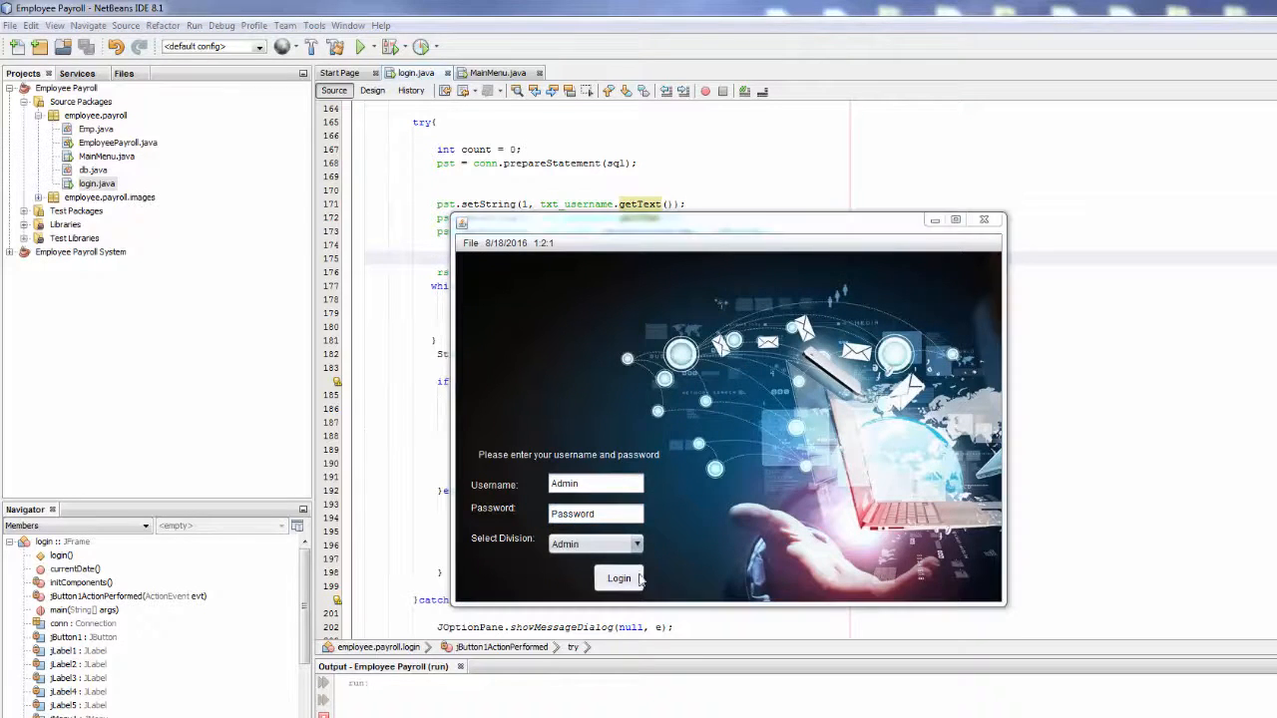
left_click(618, 579)
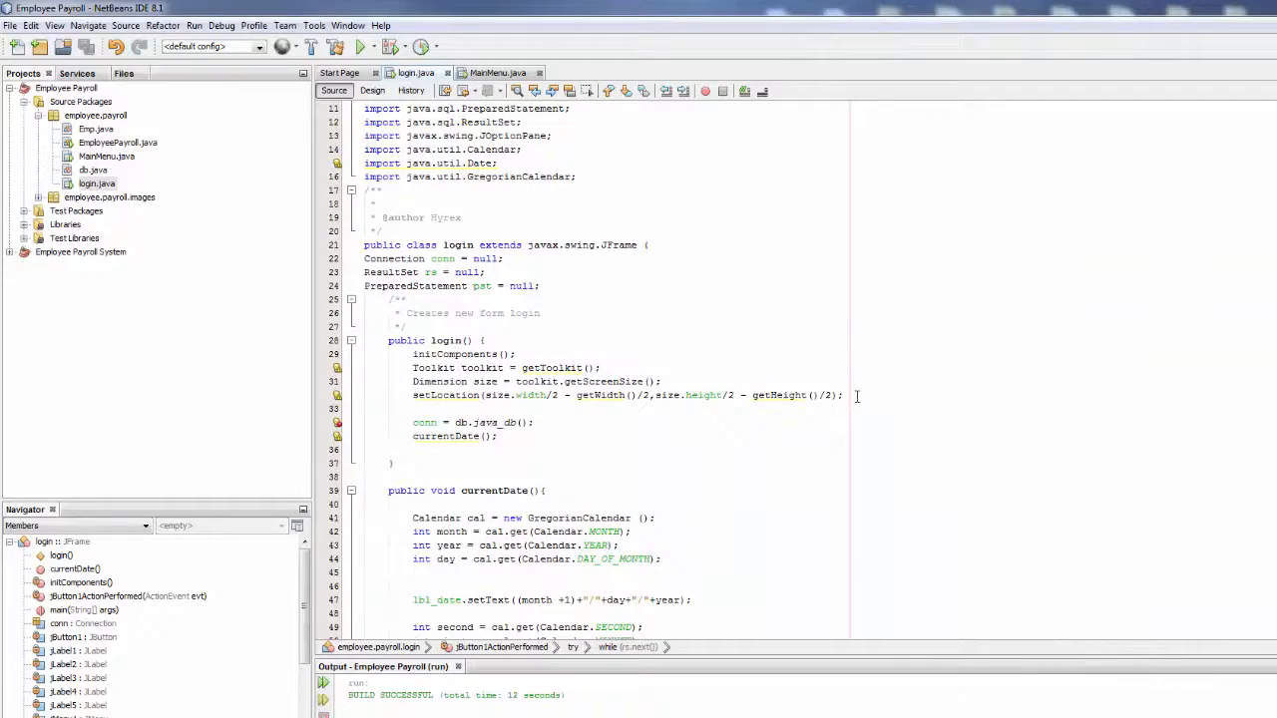
Step: Select login's three window-centring lines and check them in MainMenu's constructor, returning to login
left_click_drag(413, 367, 842, 395)
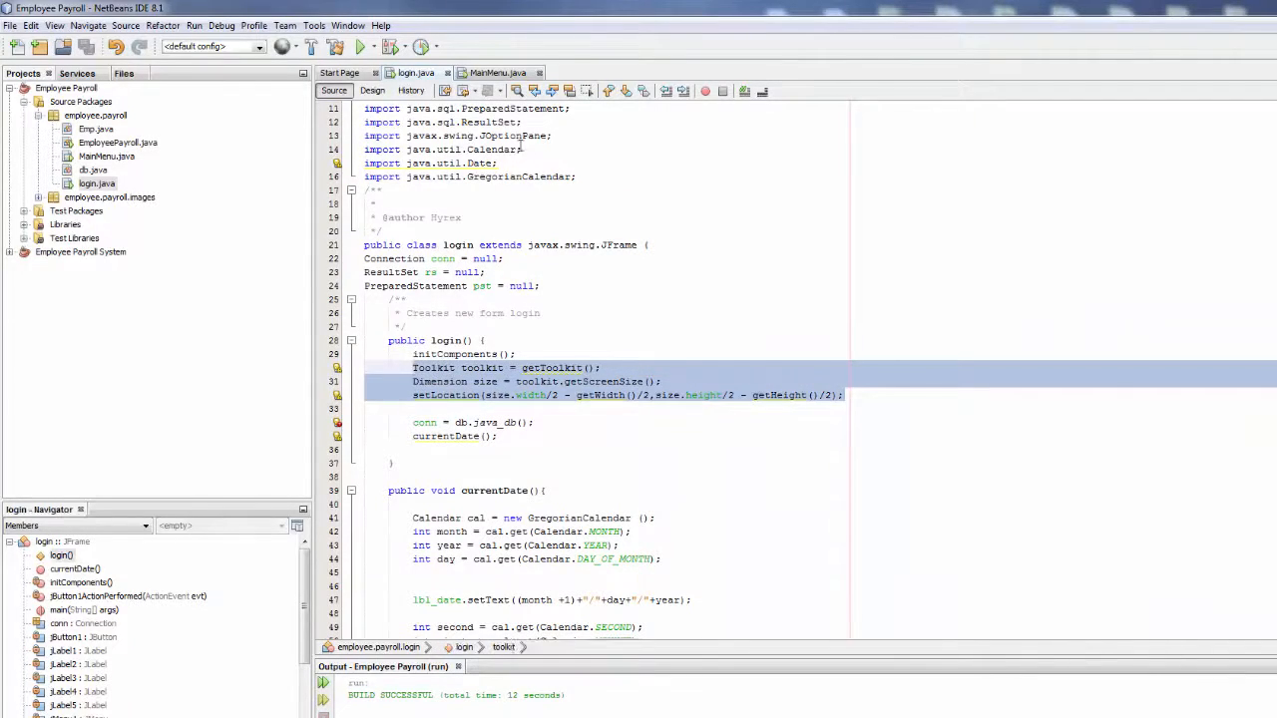
left_click(495, 71)
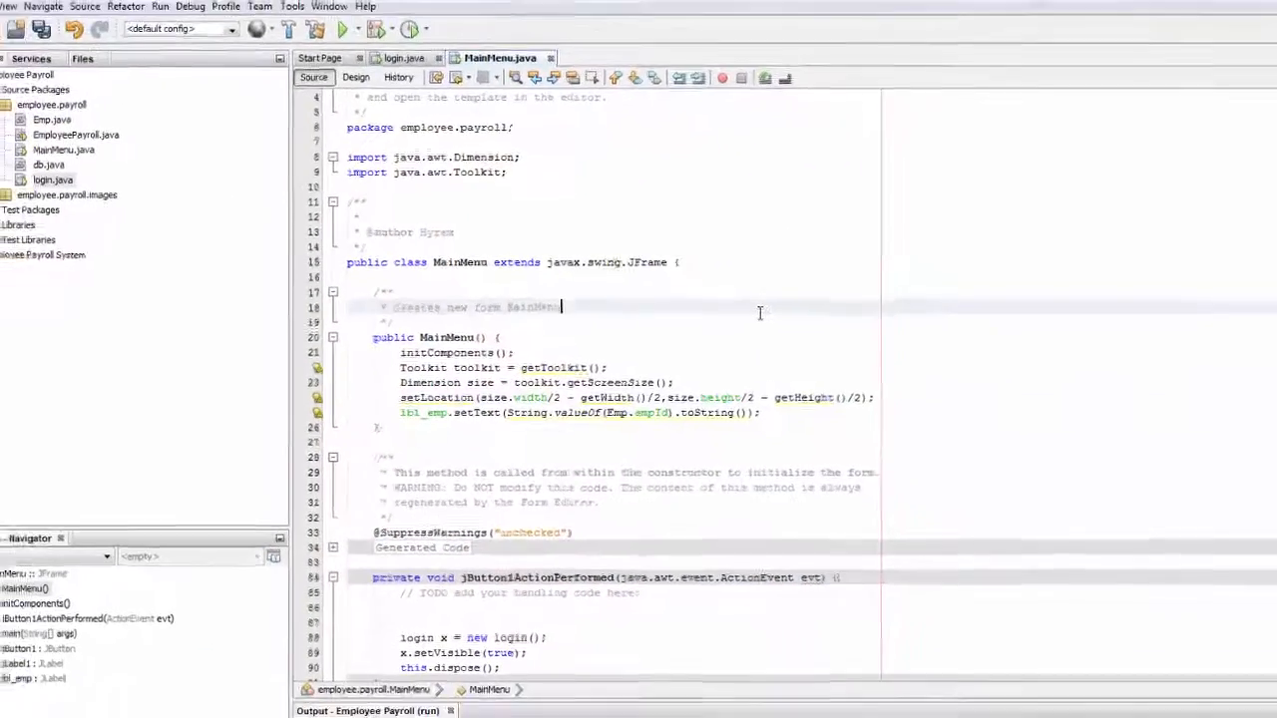
left_click(415, 72)
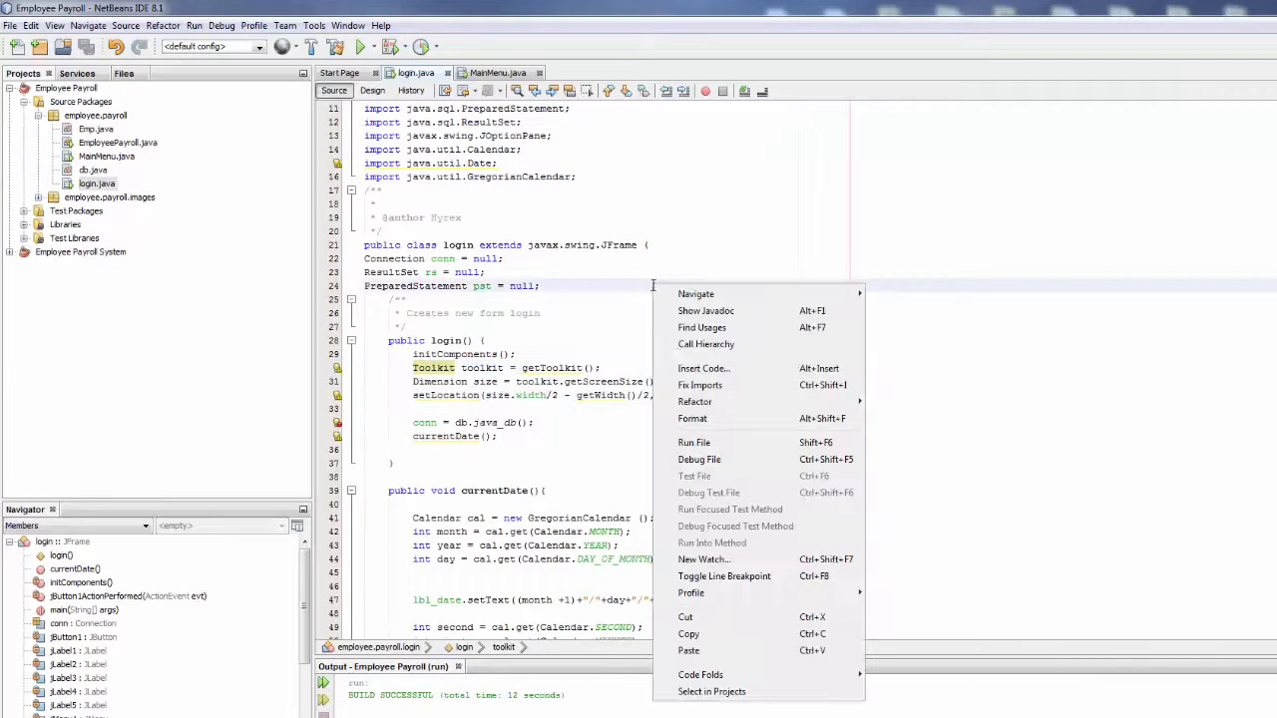
mouse_move(728, 443)
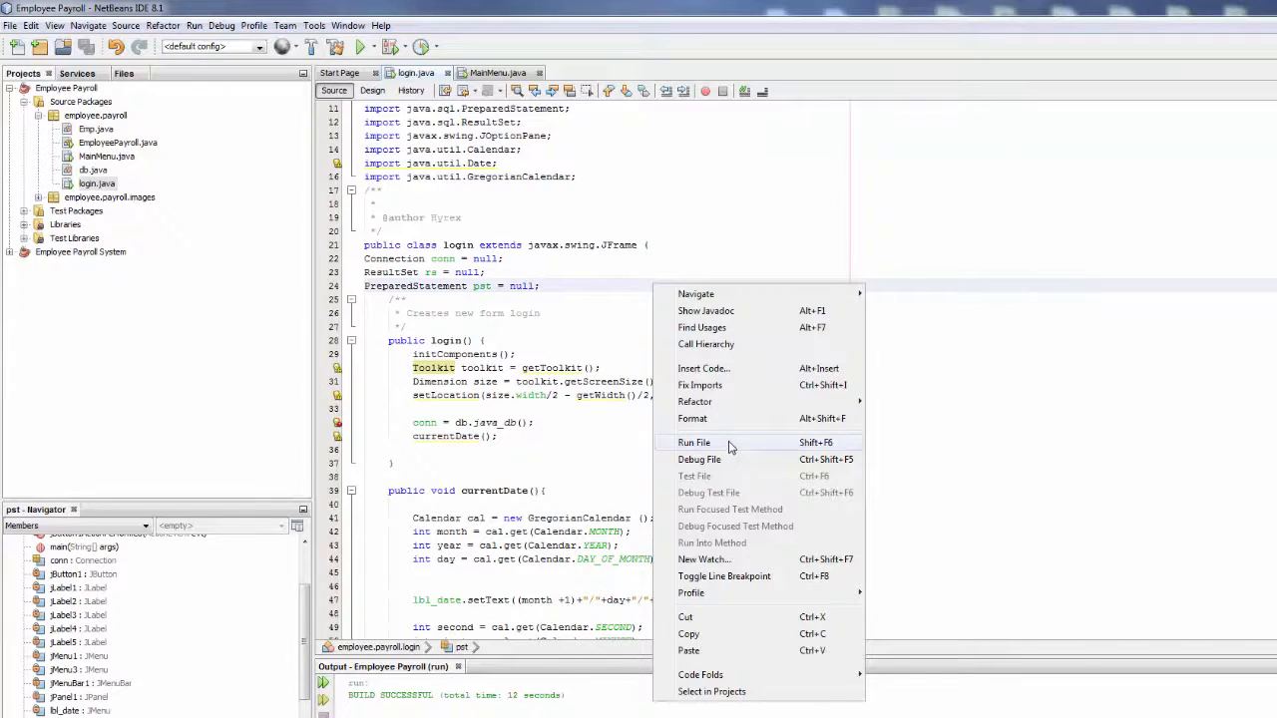
Step: Run login.java, enter the password and log in as Admin to open the centred MainMenu
left_click(695, 443)
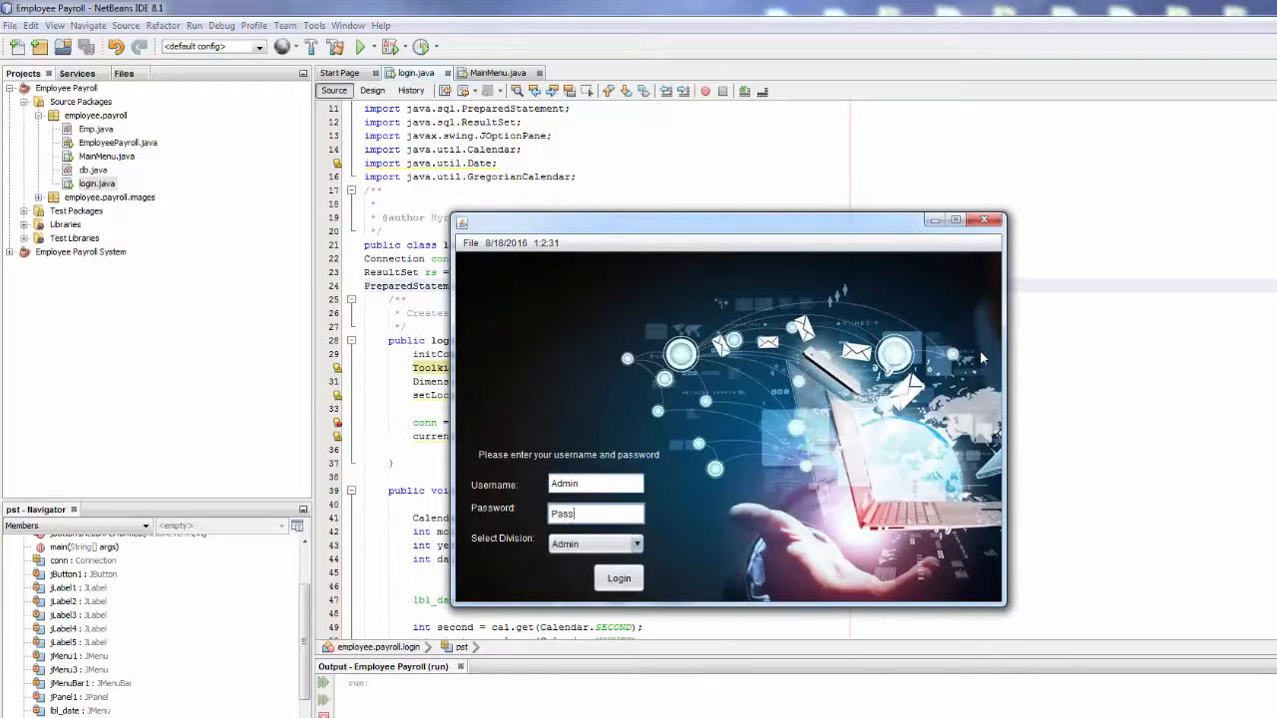
type("word")
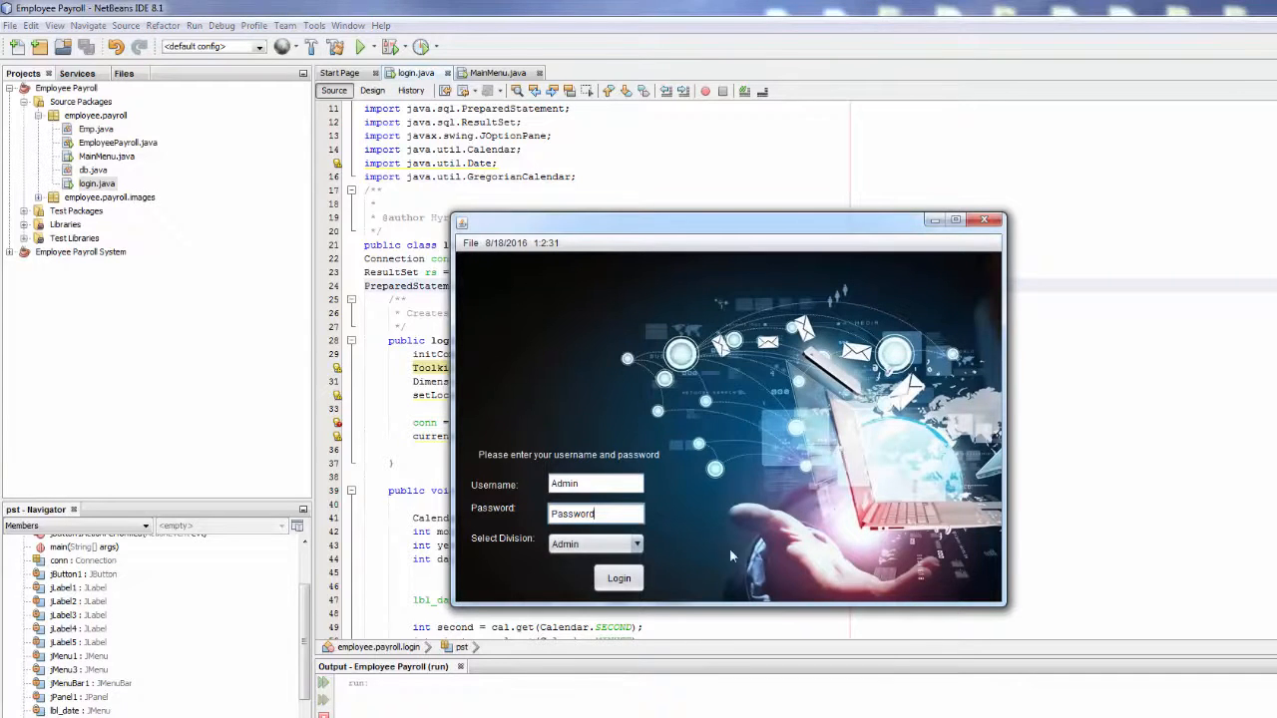
left_click(619, 578)
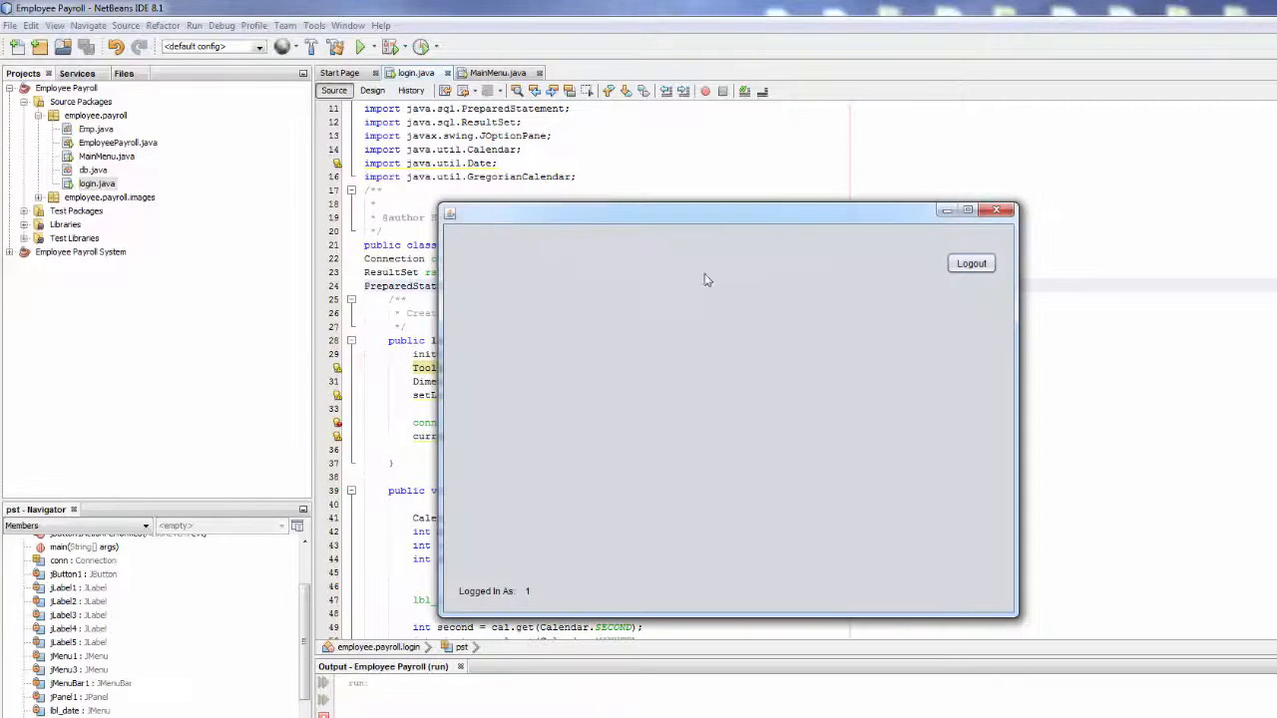